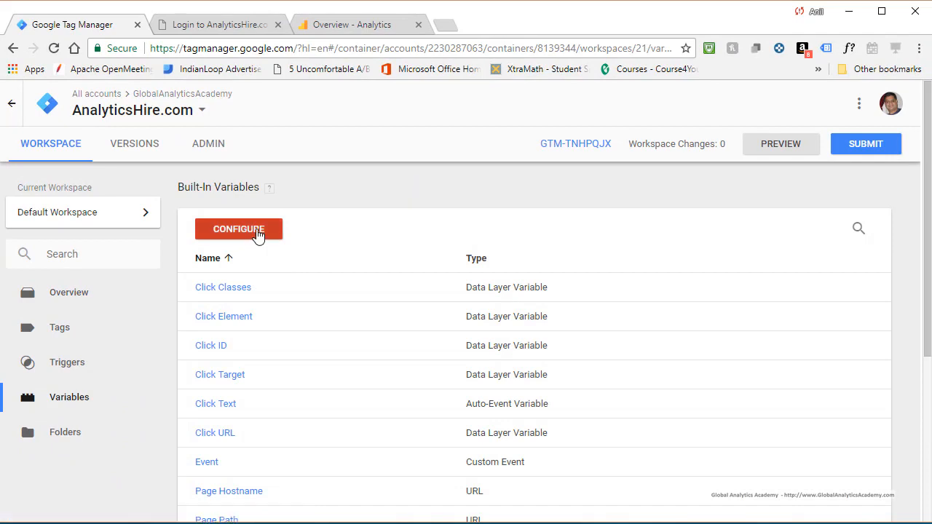
Enable the Error Message, Error URL and Error Line built-in variables via Configure
{"action": "left_click", "coordinate": [239, 228]}
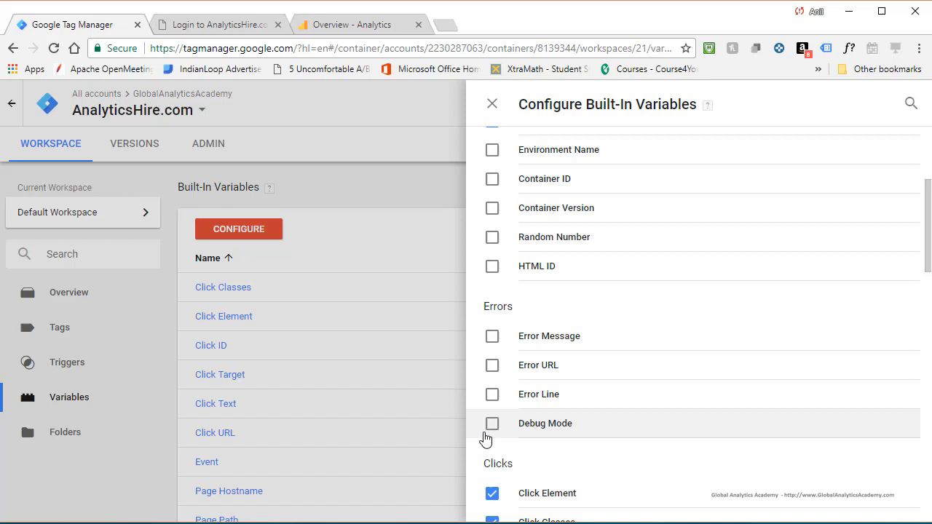
{"action": "mouse_move", "coordinate": [492, 365]}
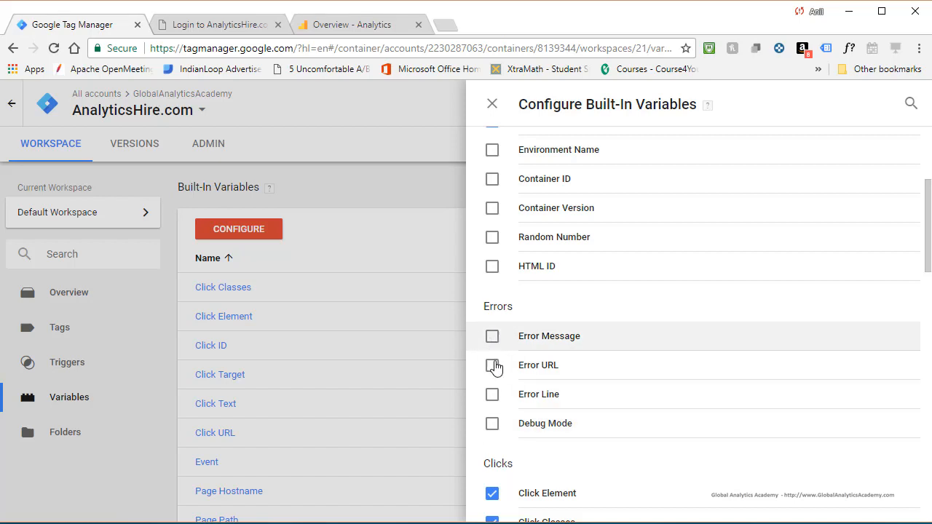
{"action": "mouse_move", "coordinate": [492, 339]}
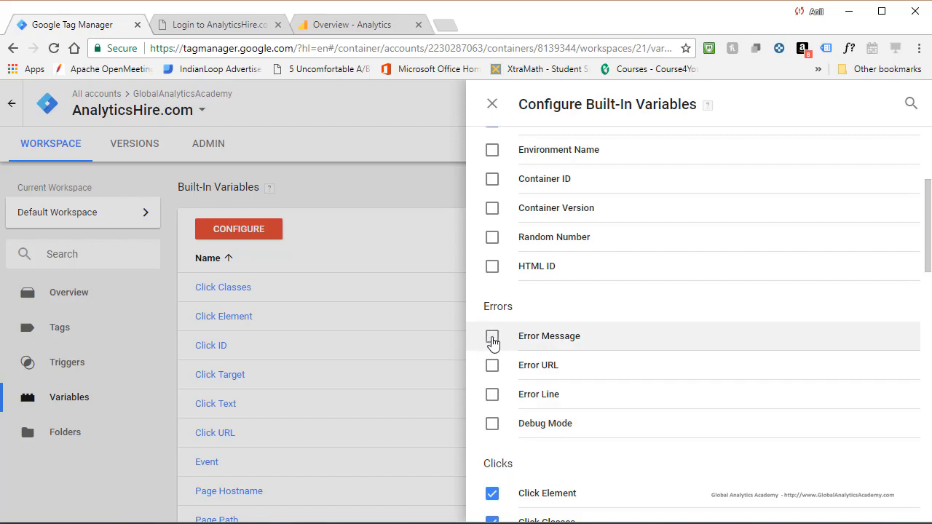
{"action": "left_click", "coordinate": [492, 334]}
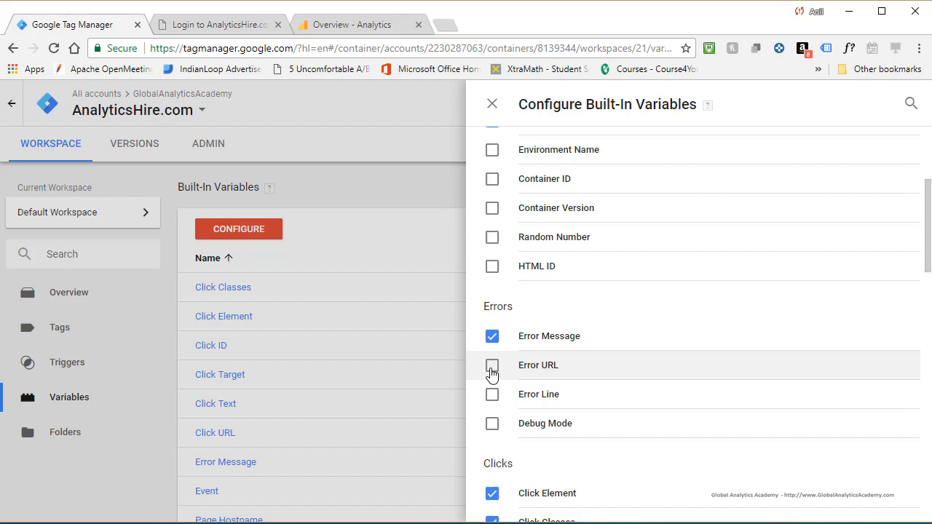
{"action": "left_click", "coordinate": [492, 364]}
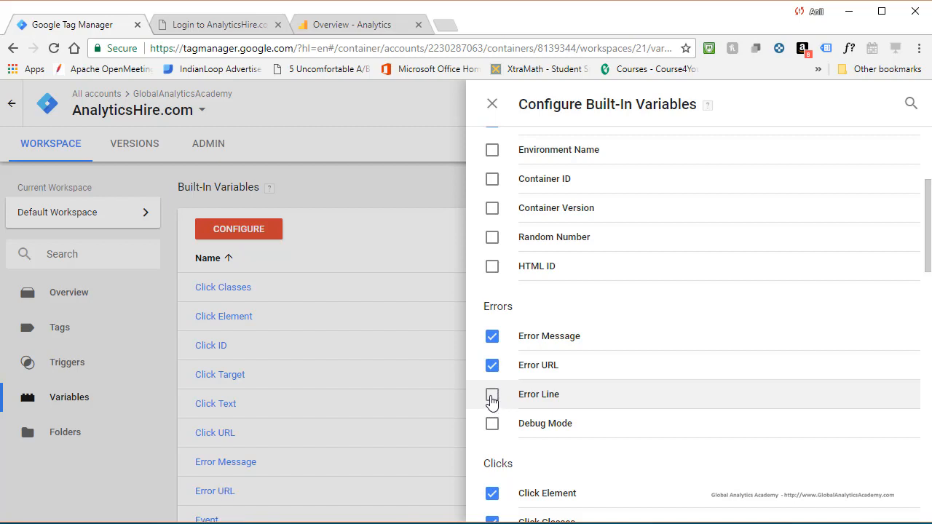
{"action": "left_click", "coordinate": [492, 393]}
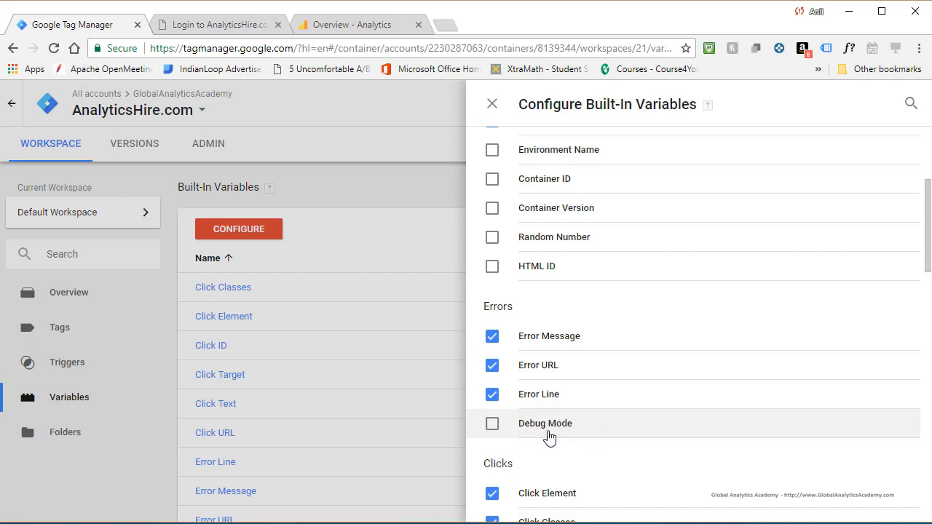
{"action": "mouse_move", "coordinate": [579, 434]}
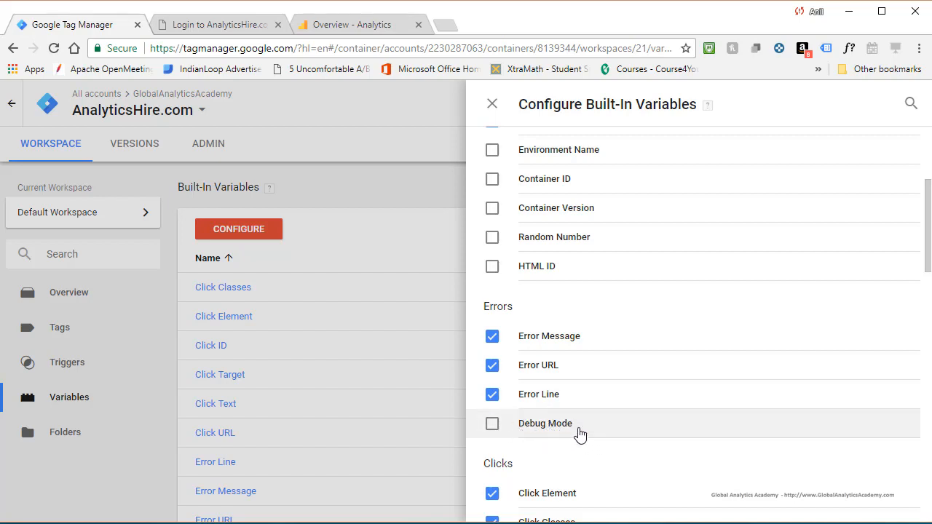
{"action": "mouse_move", "coordinate": [553, 437]}
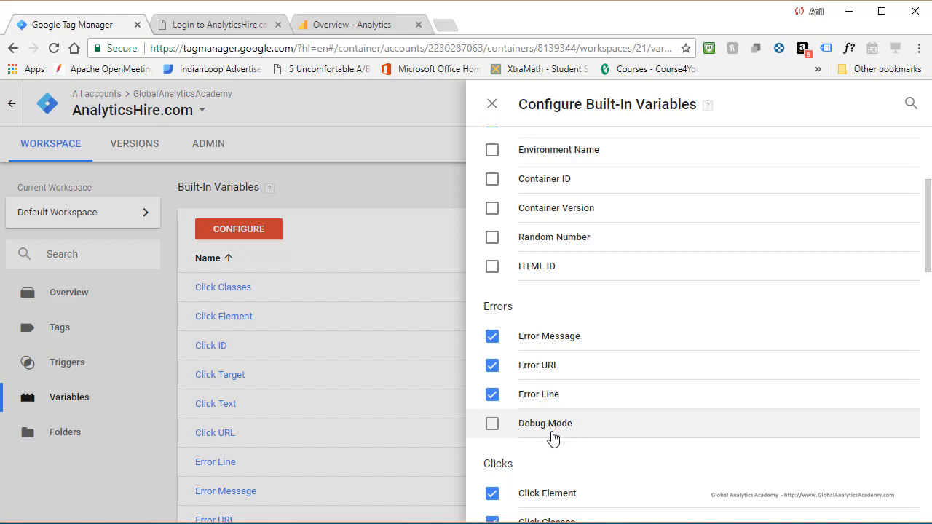
{"action": "mouse_move", "coordinate": [542, 318]}
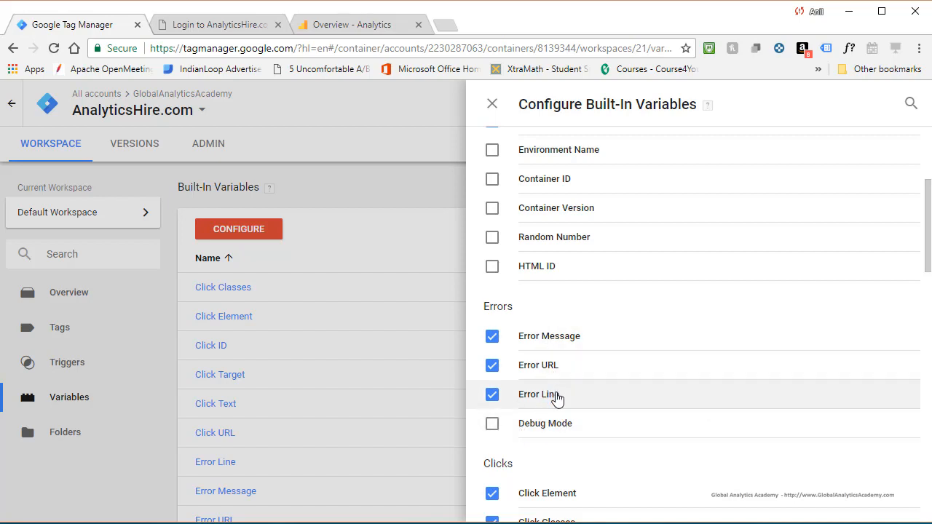
{"action": "mouse_move", "coordinate": [539, 364]}
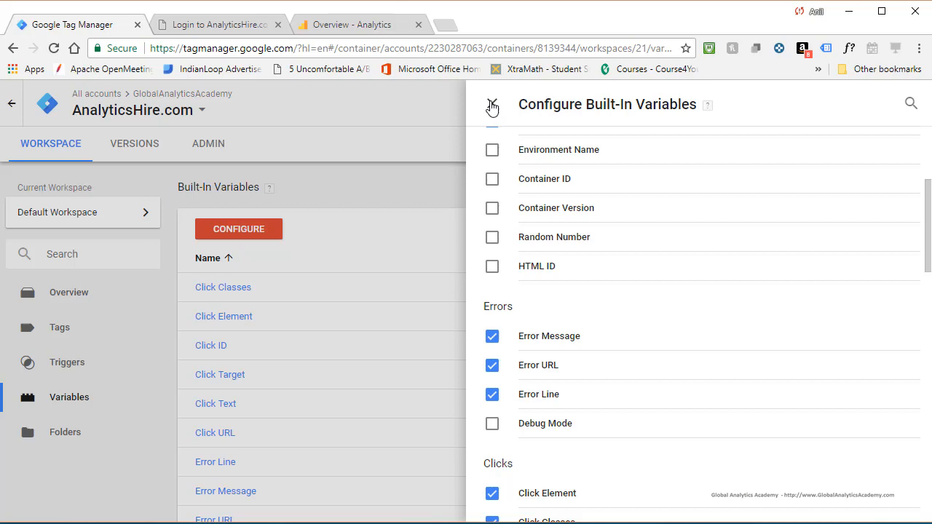
Start a new trigger named 'JavaScript Error Trigger' from the Triggers list
{"action": "left_click", "coordinate": [492, 105]}
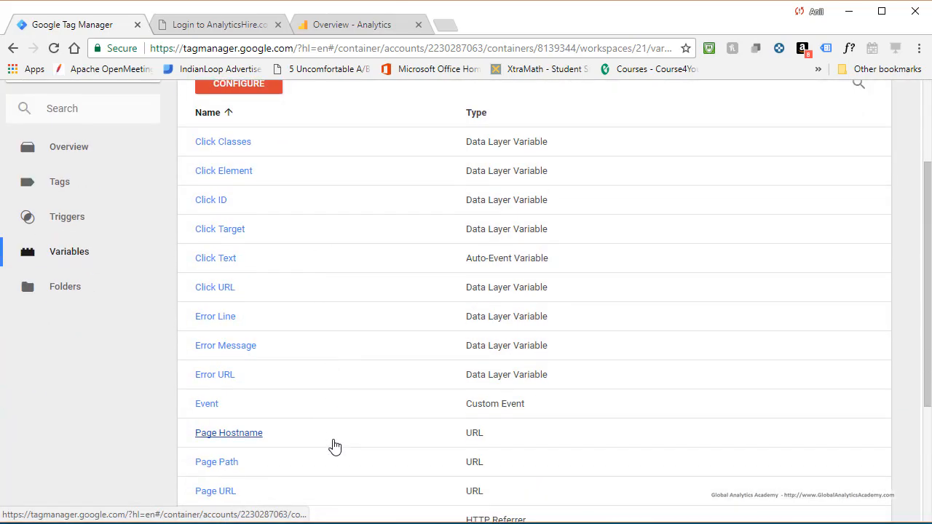
{"action": "mouse_move", "coordinate": [215, 374]}
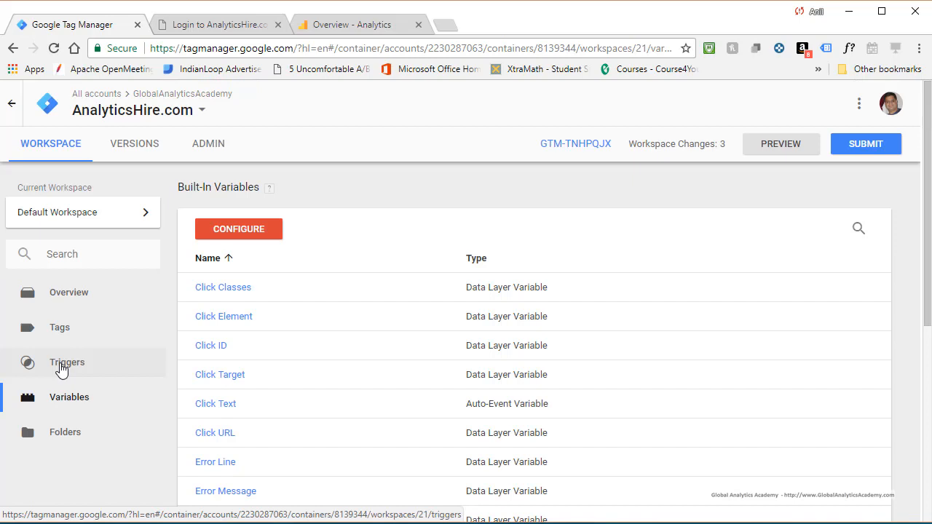
{"action": "left_click", "coordinate": [67, 363]}
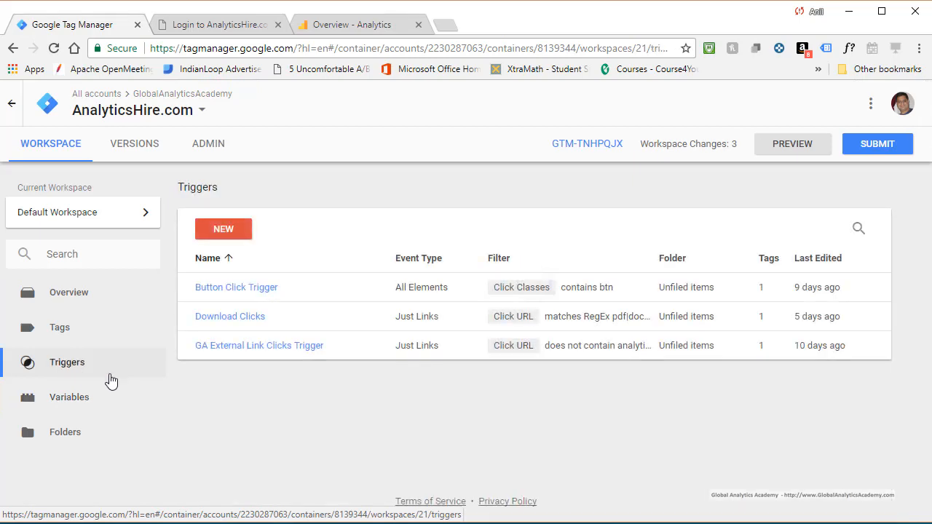
{"action": "left_click", "coordinate": [225, 229]}
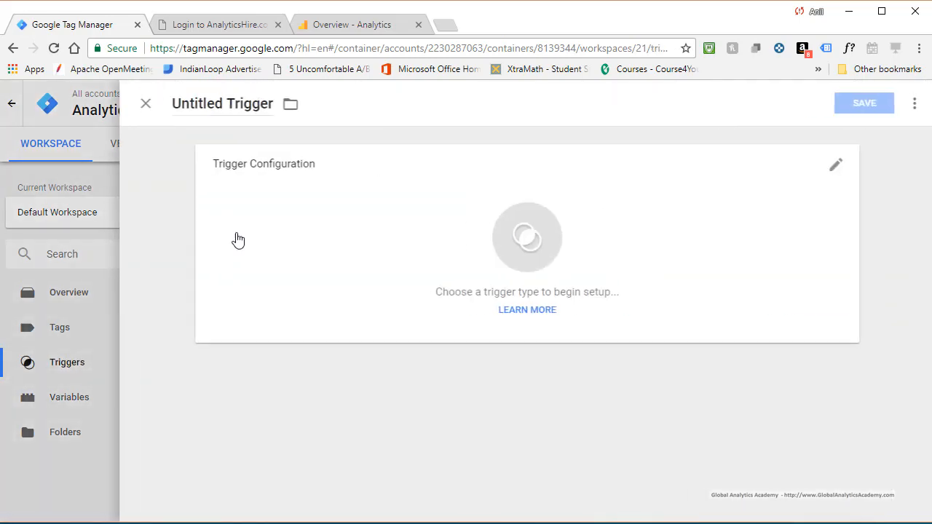
{"action": "left_click", "coordinate": [221, 103]}
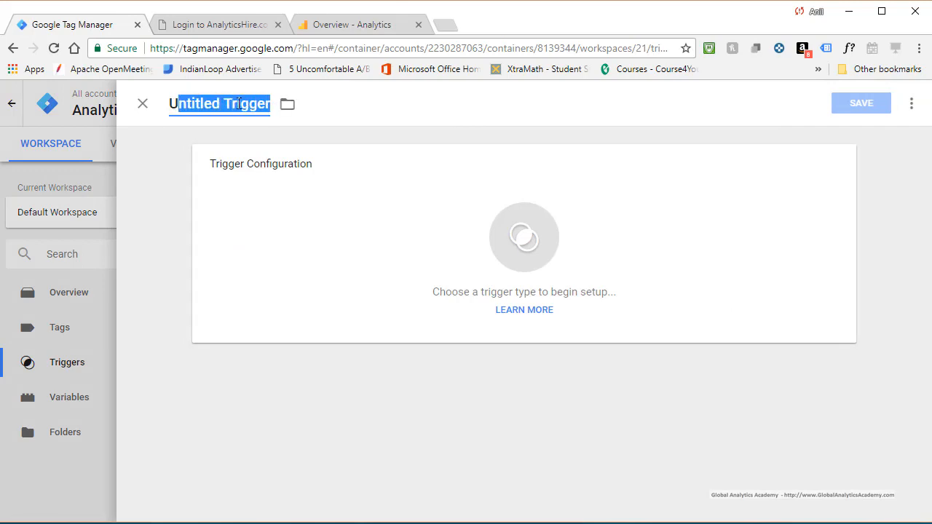
{"action": "type", "text": "JavaScript Error Trigger"}
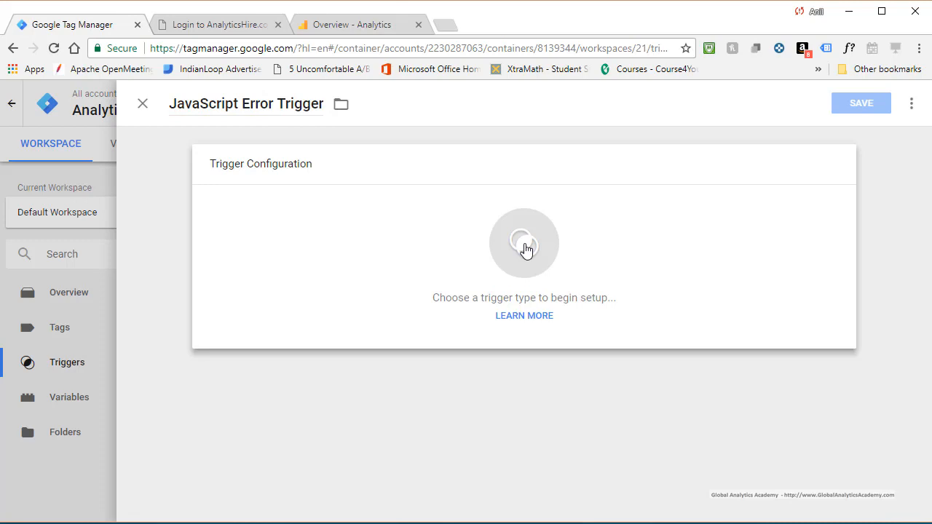
Make it a JavaScript Error trigger firing on All JavaScript Errors and save it
{"action": "left_click", "coordinate": [524, 243]}
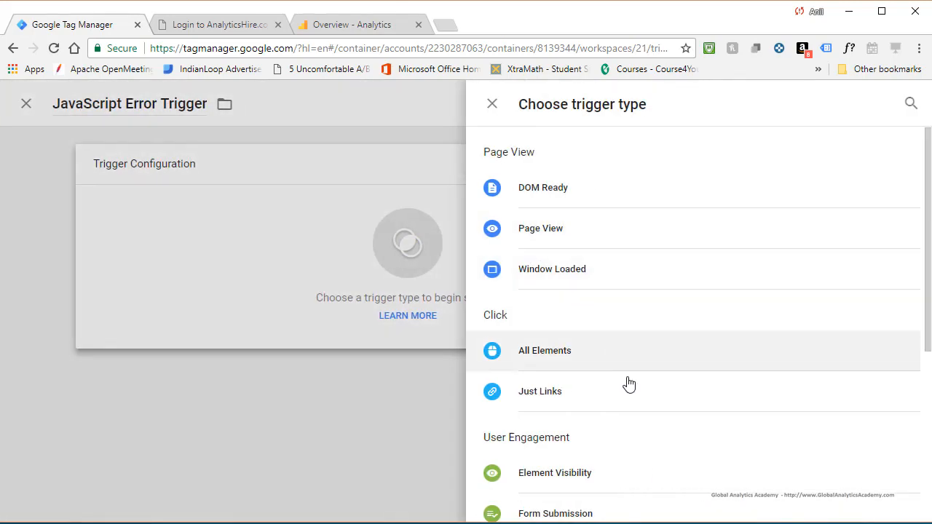
{"action": "scroll", "scroll_direction": "down", "scroll_amount": 3}
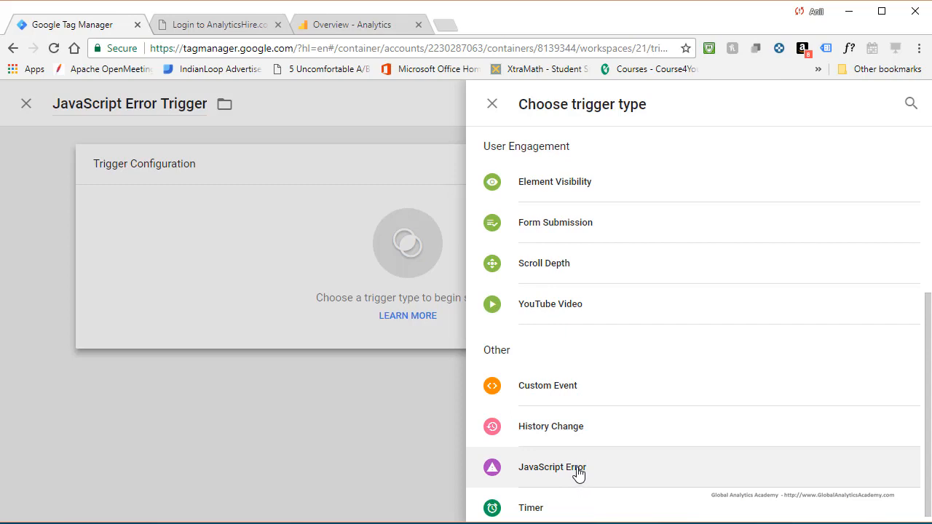
{"action": "left_click", "coordinate": [552, 466]}
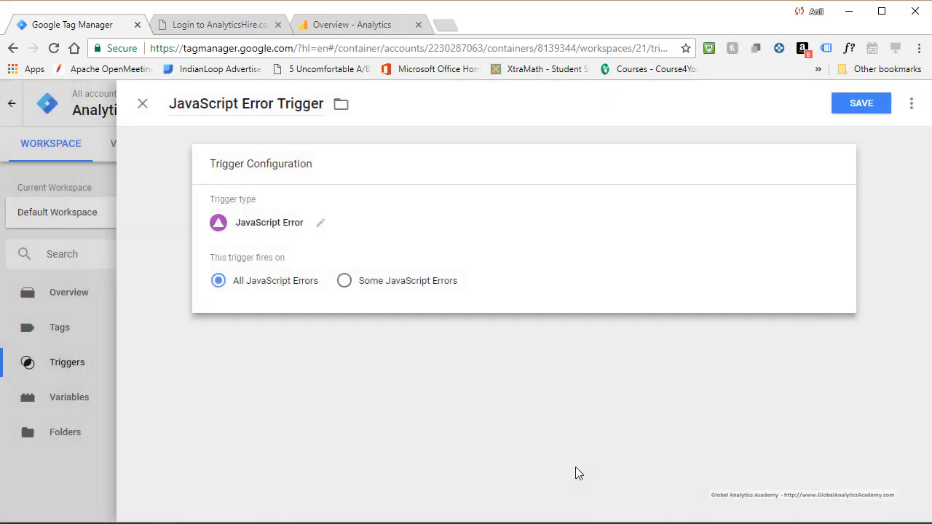
{"action": "mouse_move", "coordinate": [275, 280]}
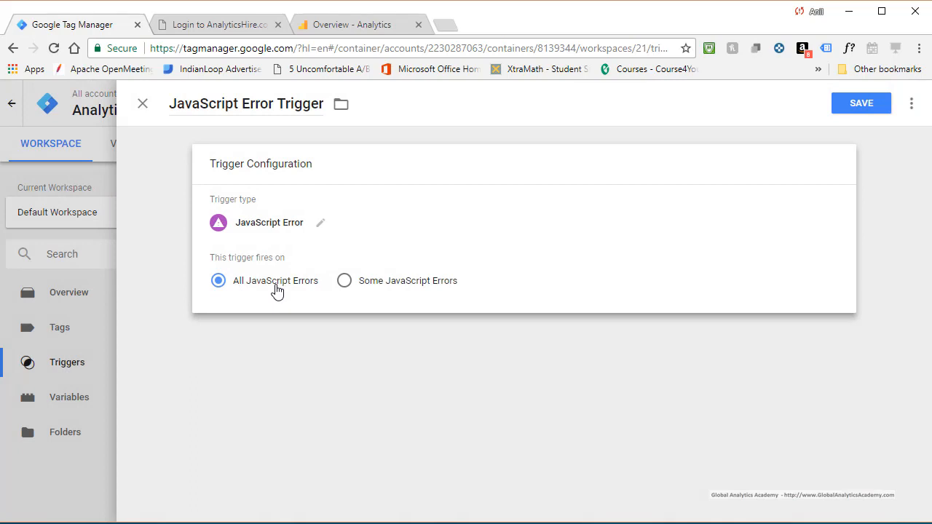
{"action": "left_click", "coordinate": [860, 102]}
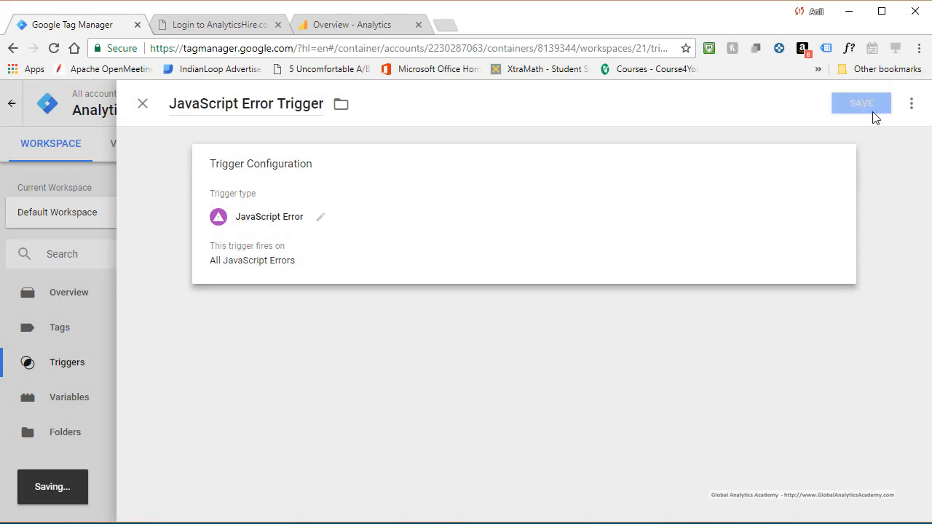
{"action": "left_click", "coordinate": [862, 102]}
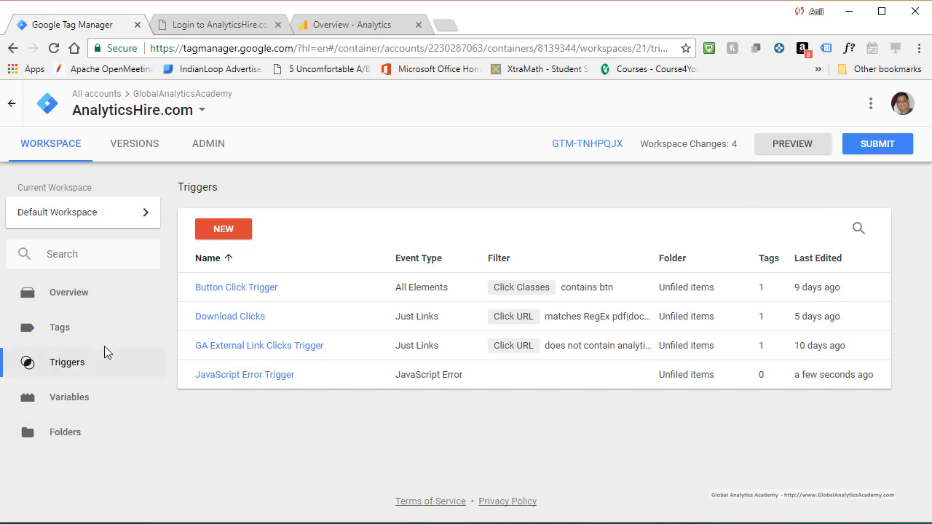
Create a new tag named 'GA JavaScript Error Tag' with Universal Analytics as its type
{"action": "left_click", "coordinate": [59, 326]}
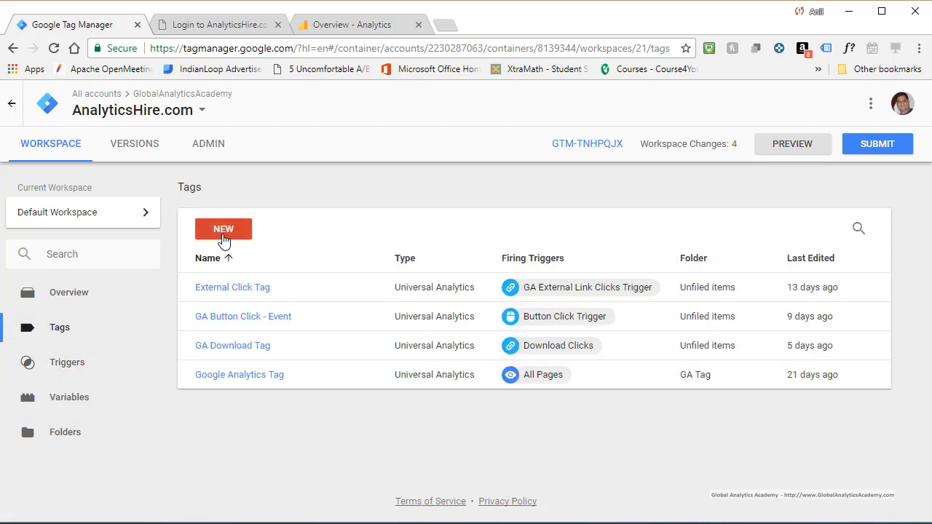
{"action": "left_click", "coordinate": [224, 228]}
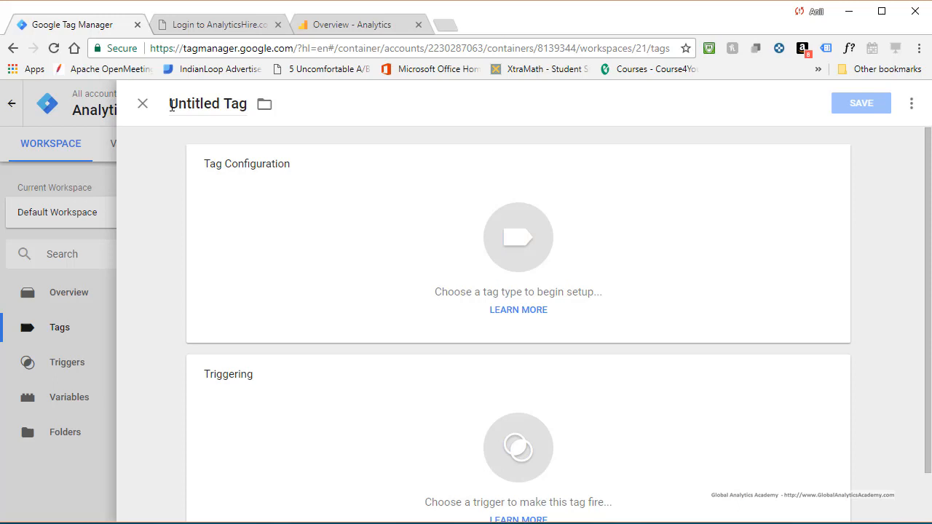
{"action": "triple_click", "coordinate": [206, 104]}
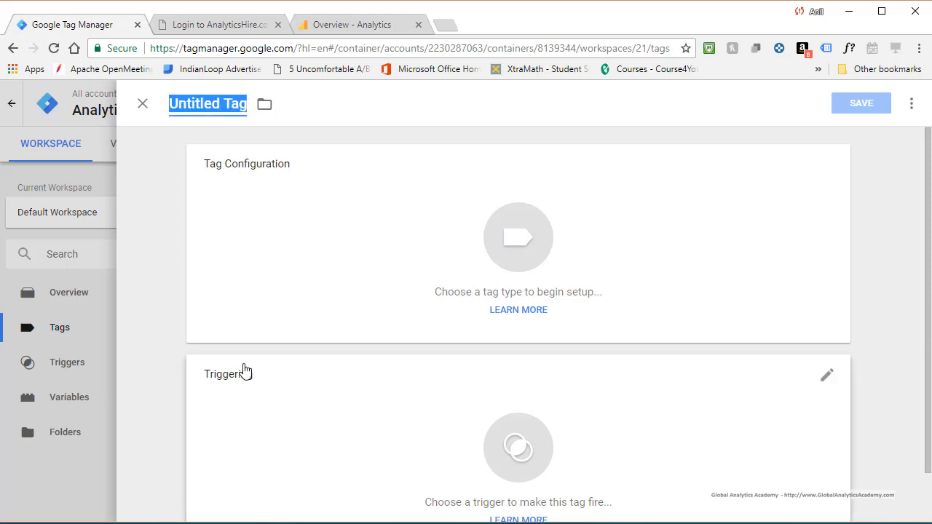
{"action": "type", "text": "GA JavaScript Error Tag"}
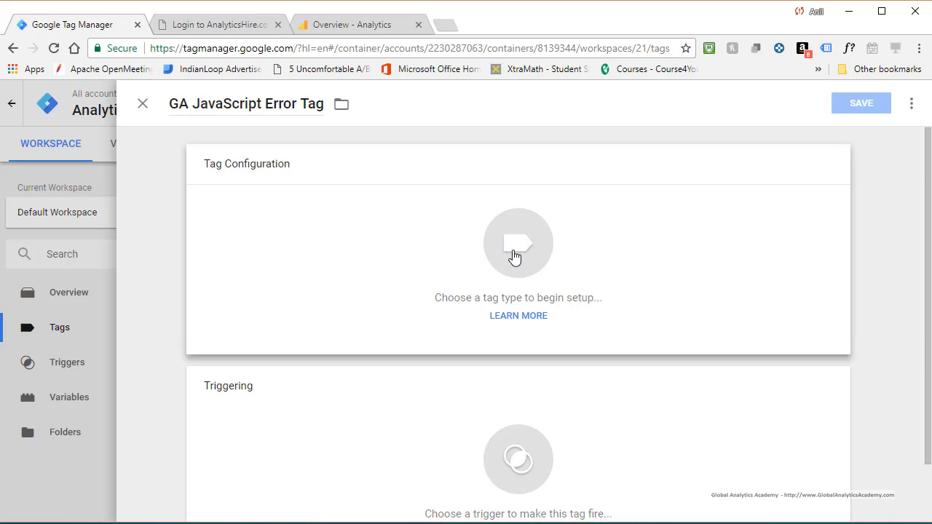
{"action": "left_click", "coordinate": [518, 243]}
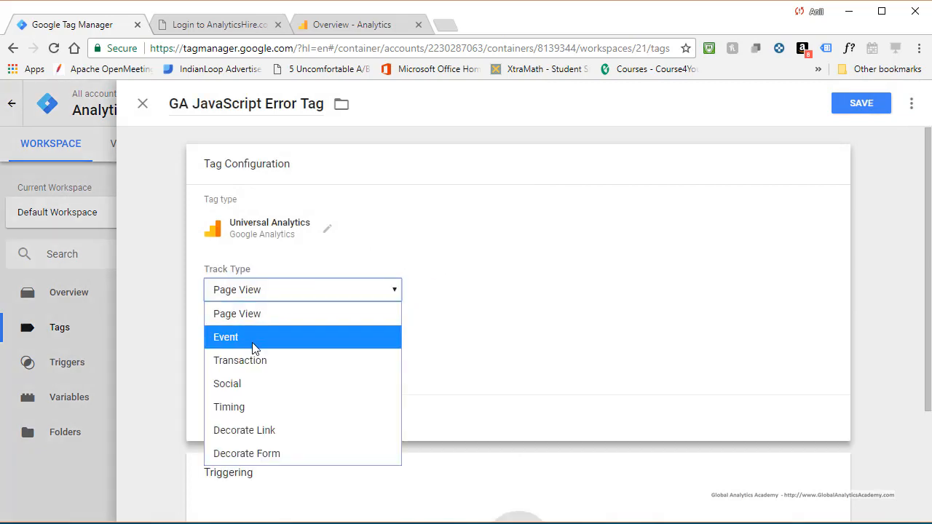
{"action": "left_click", "coordinate": [236, 314]}
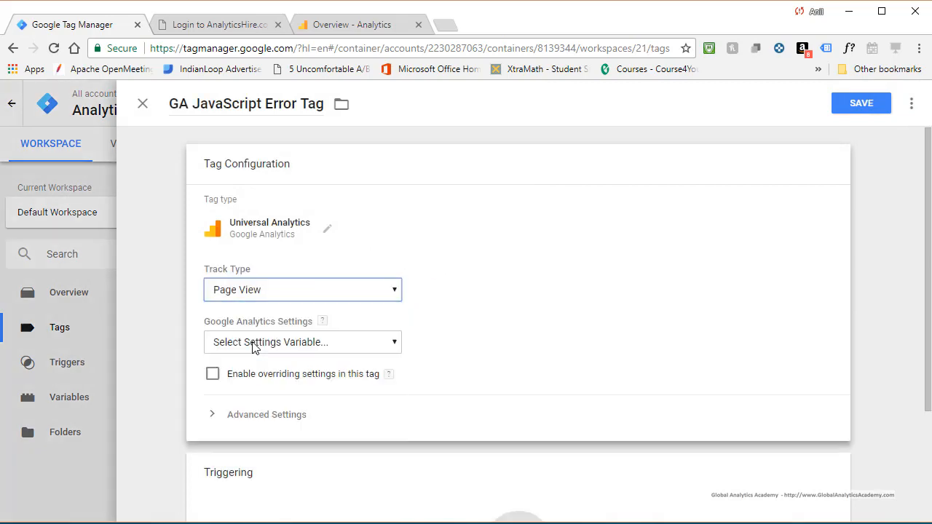
Set the tag to track an Event with category JavaScriptError
{"action": "left_click", "coordinate": [303, 288]}
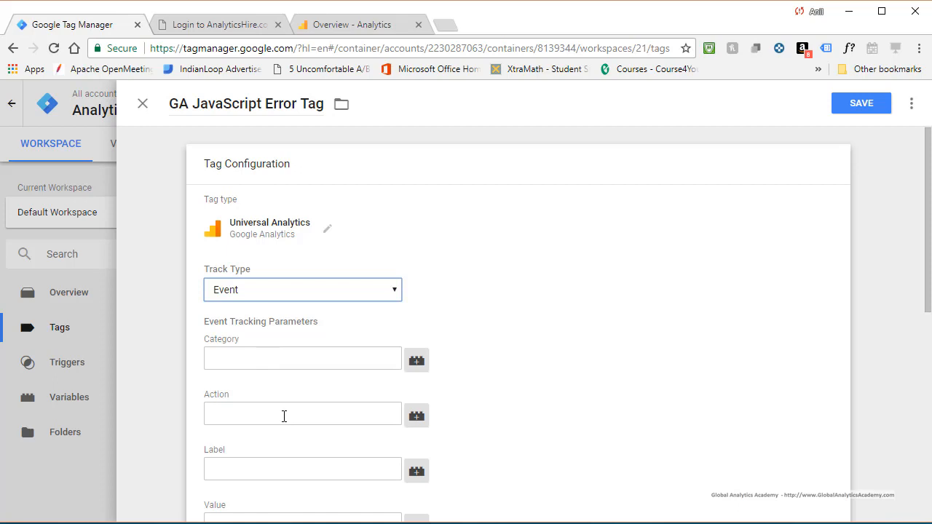
{"action": "left_click", "coordinate": [302, 359]}
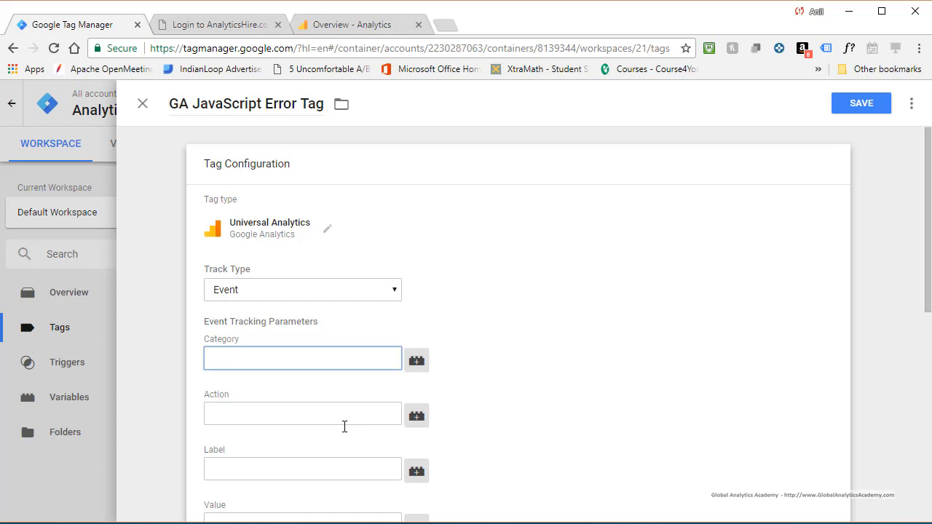
{"action": "type", "text": "JavaScriptError"}
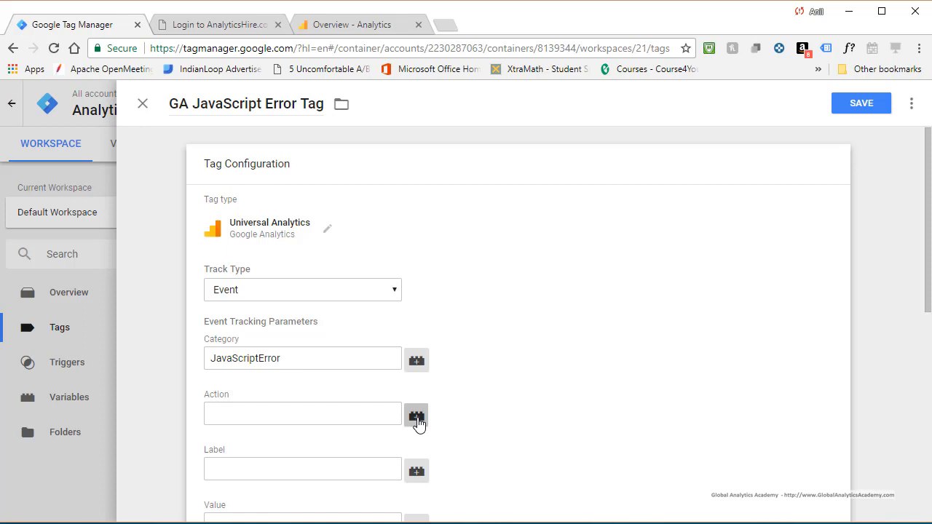
Build the action as {{Error Message}} Line No: {{Error Line}}
{"action": "left_click", "coordinate": [416, 413]}
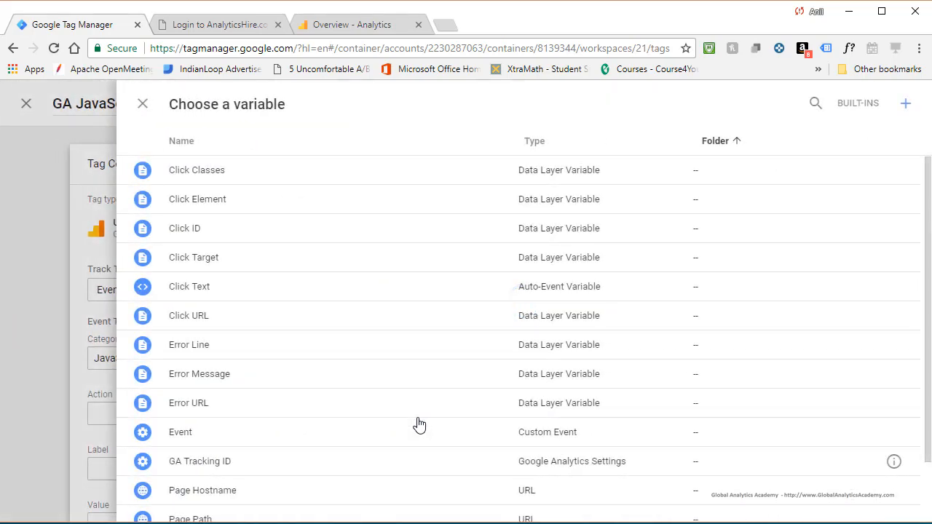
{"action": "mouse_move", "coordinate": [196, 382]}
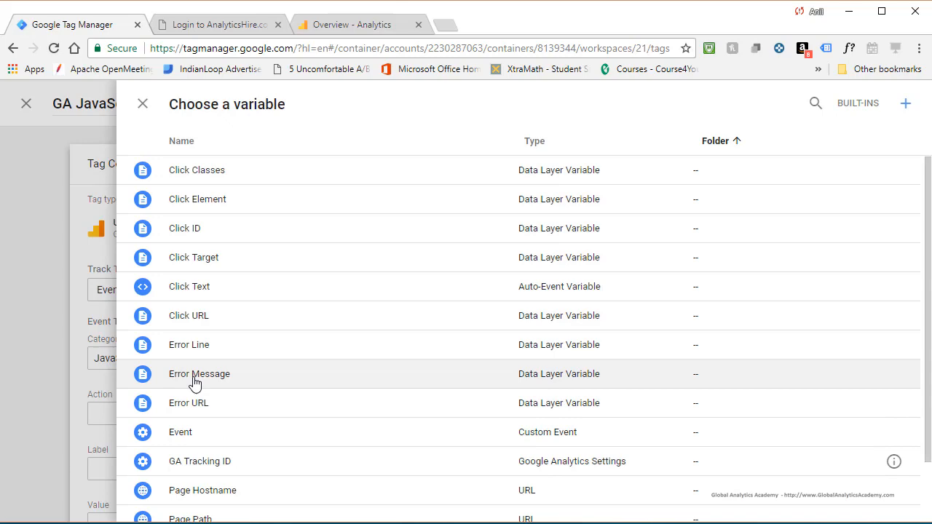
{"action": "left_click", "coordinate": [198, 373]}
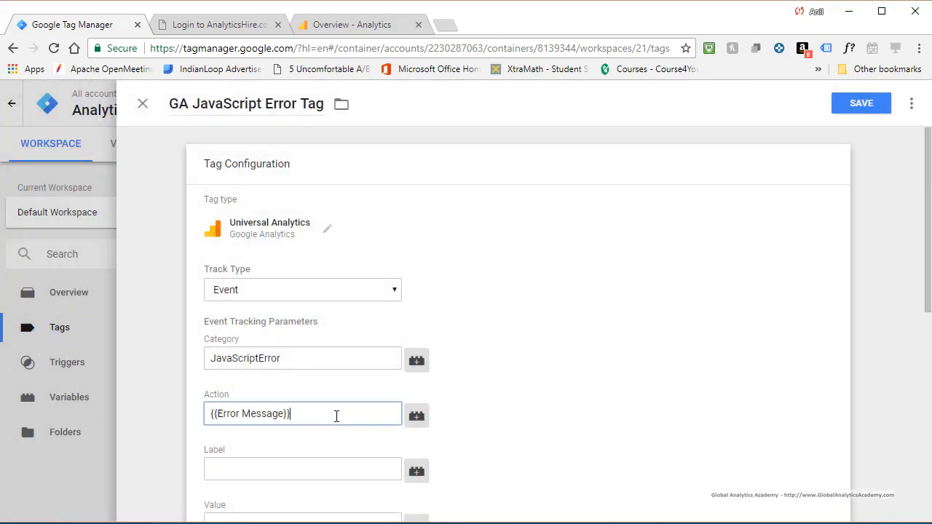
{"action": "mouse_move", "coordinate": [342, 419]}
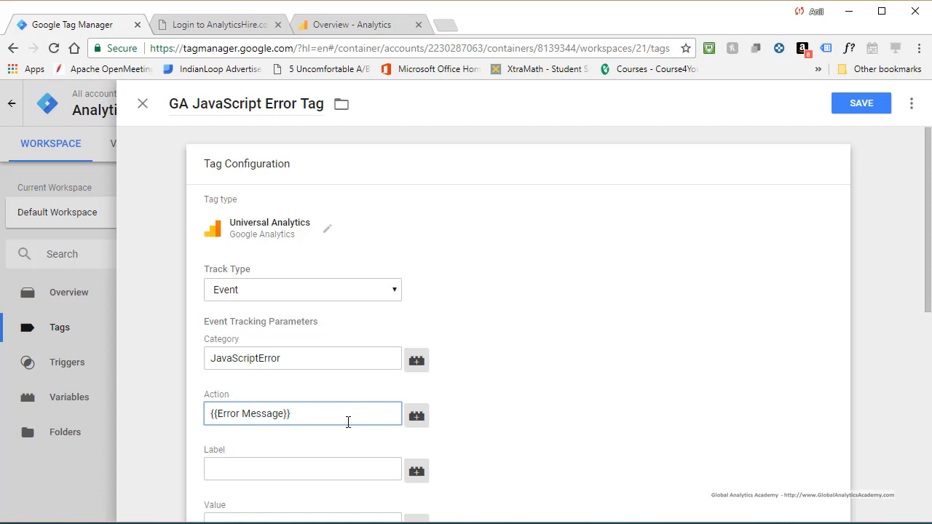
{"action": "type", "text": "Line N"}
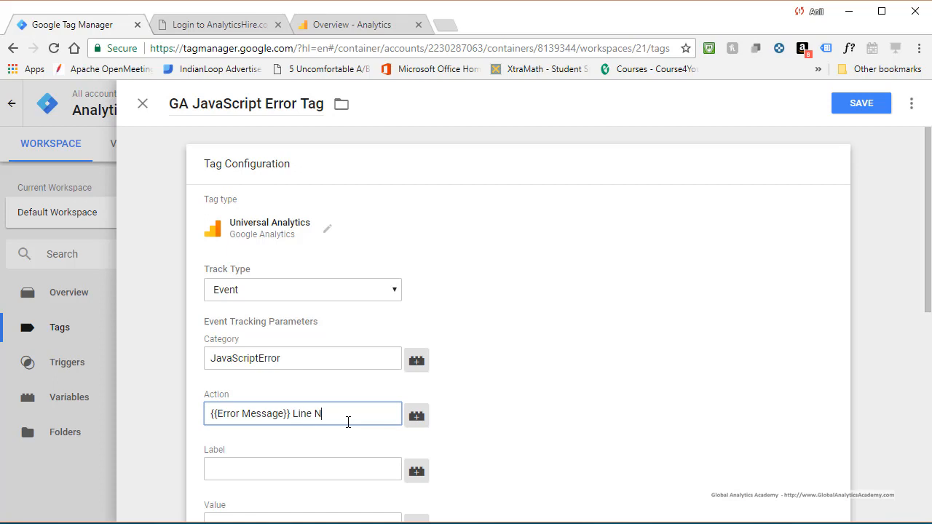
{"action": "type", "text": "o:"}
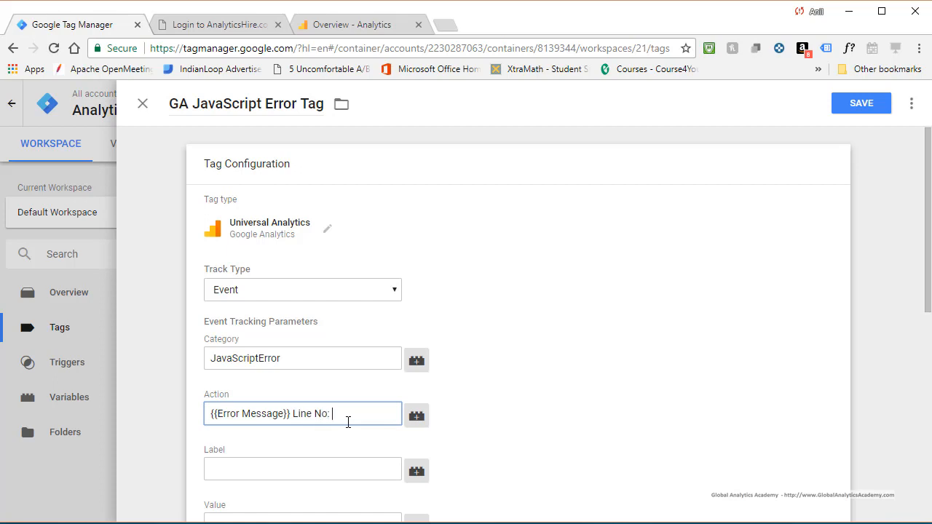
{"action": "left_click", "coordinate": [416, 415]}
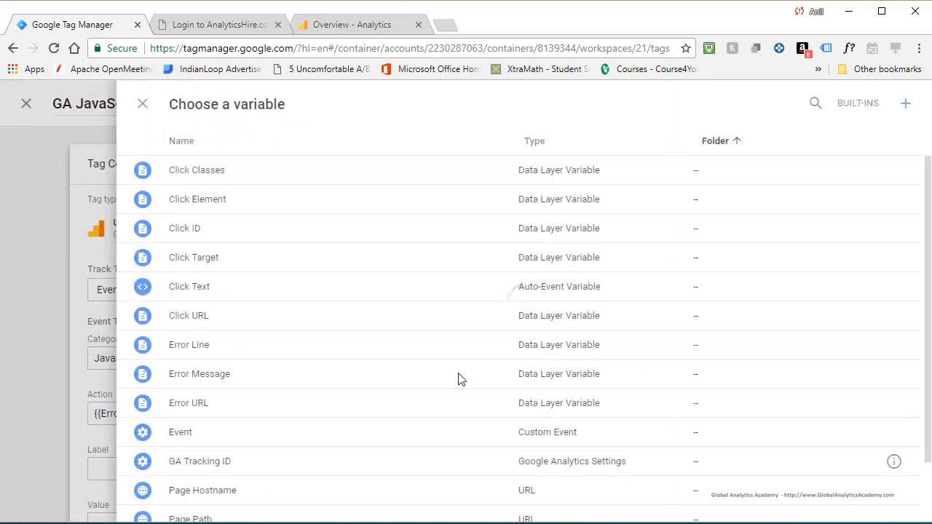
{"action": "mouse_move", "coordinate": [204, 354]}
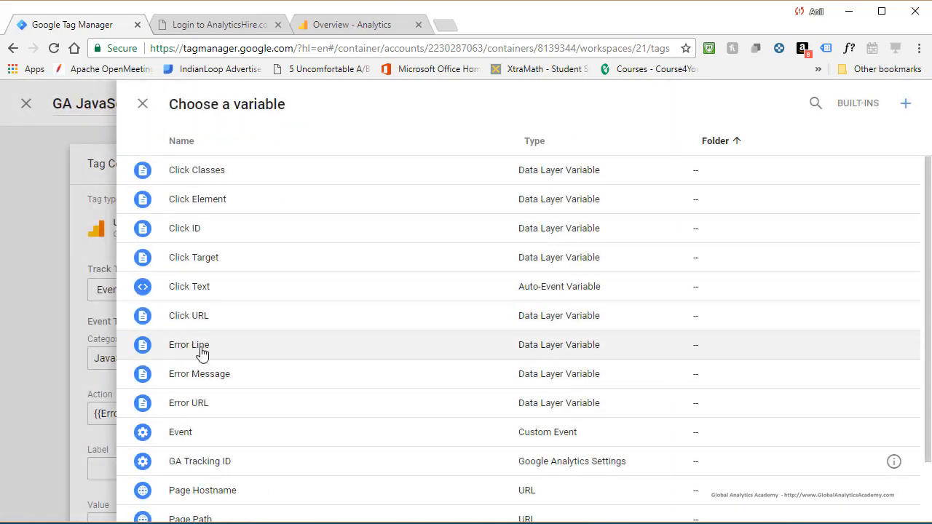
{"action": "left_click", "coordinate": [189, 344]}
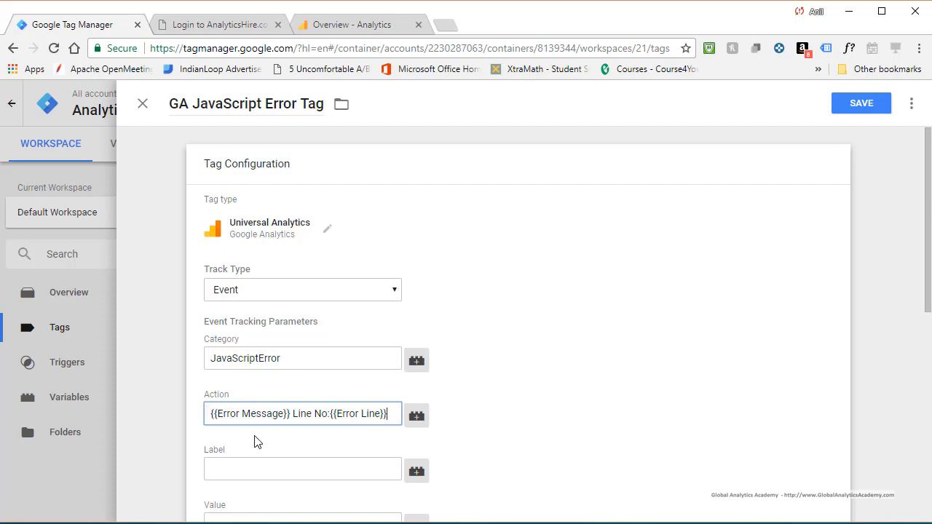
{"action": "left_click", "coordinate": [242, 414]}
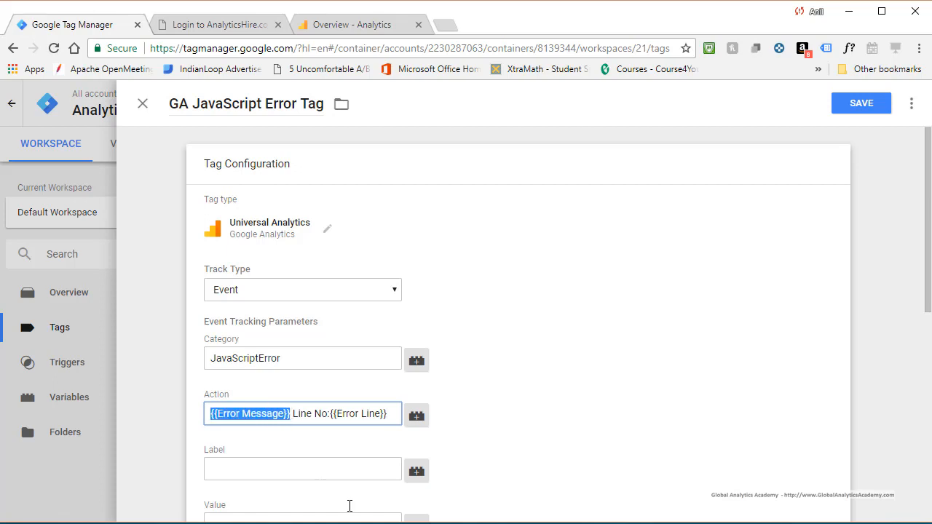
{"action": "double_click", "coordinate": [308, 413]}
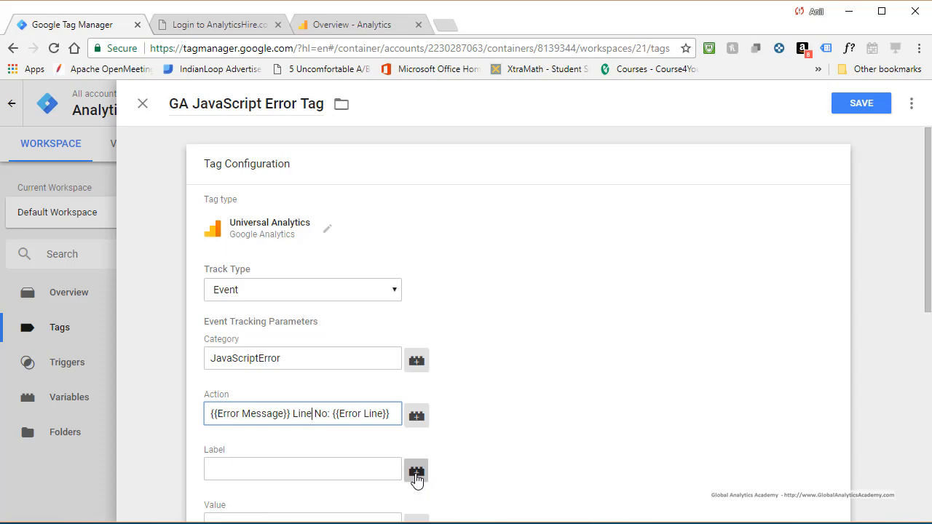
Use {{Error URL}} as the label and {{GA Tracking ID}} as the analytics settings variable
{"action": "left_click", "coordinate": [416, 468]}
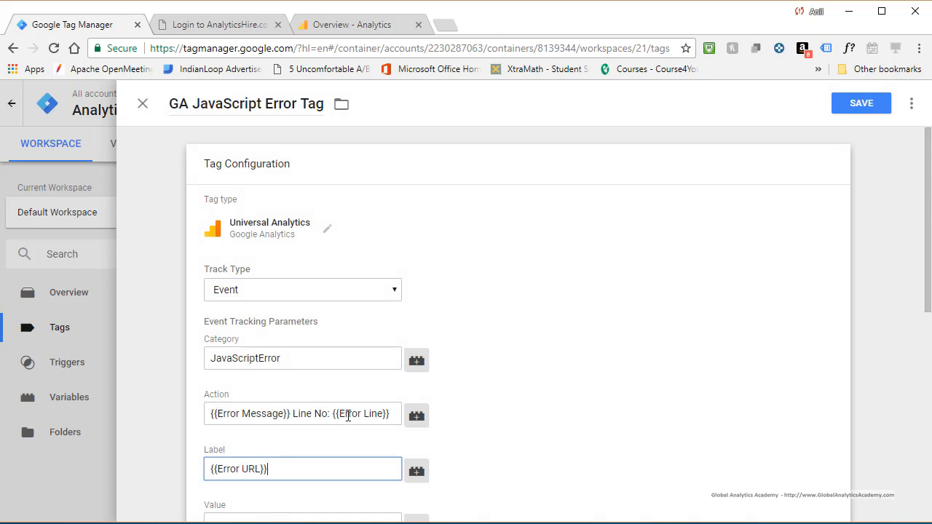
{"action": "mouse_move", "coordinate": [174, 484]}
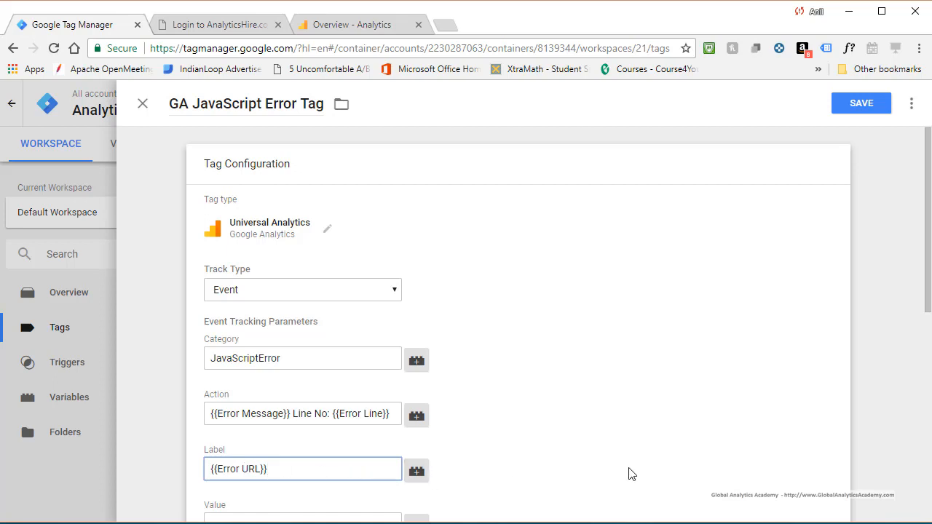
{"action": "scroll", "scroll_direction": "down", "scroll_amount": 3}
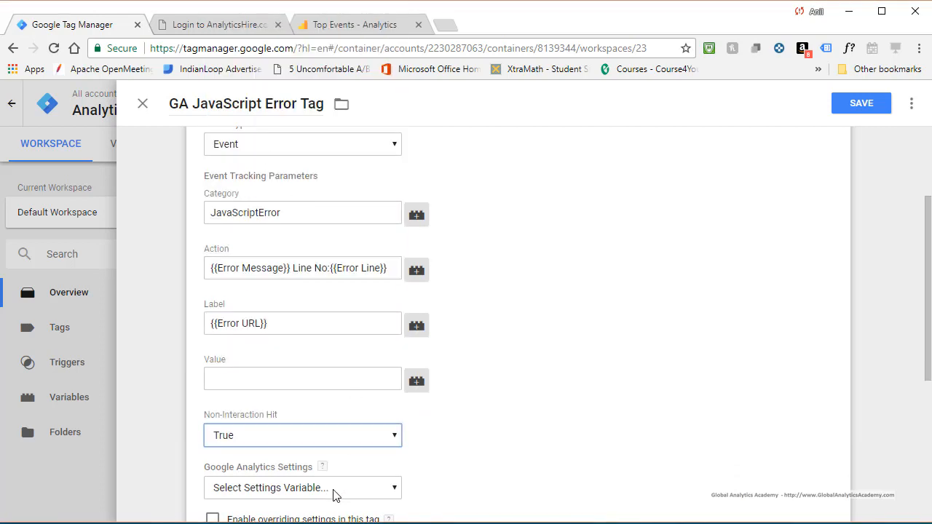
{"action": "scroll", "scroll_direction": "down", "scroll_amount": 3}
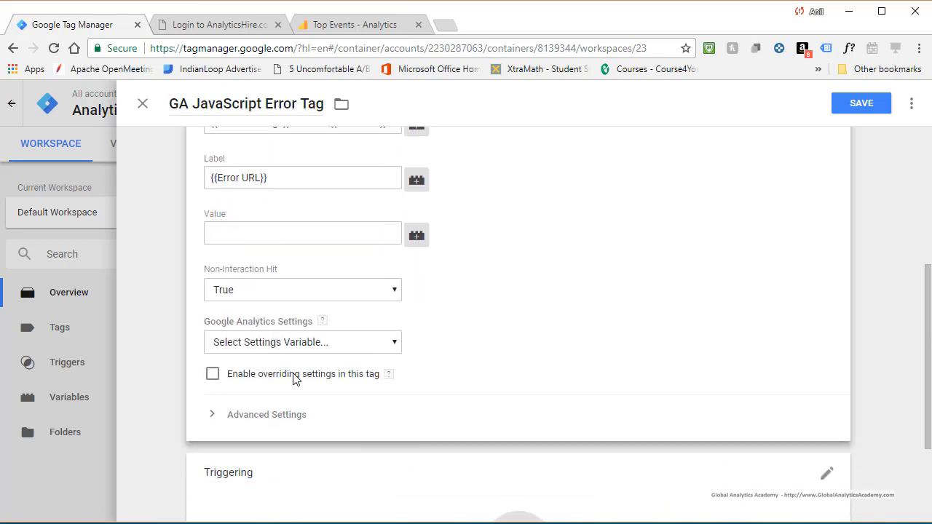
{"action": "left_click", "coordinate": [303, 341]}
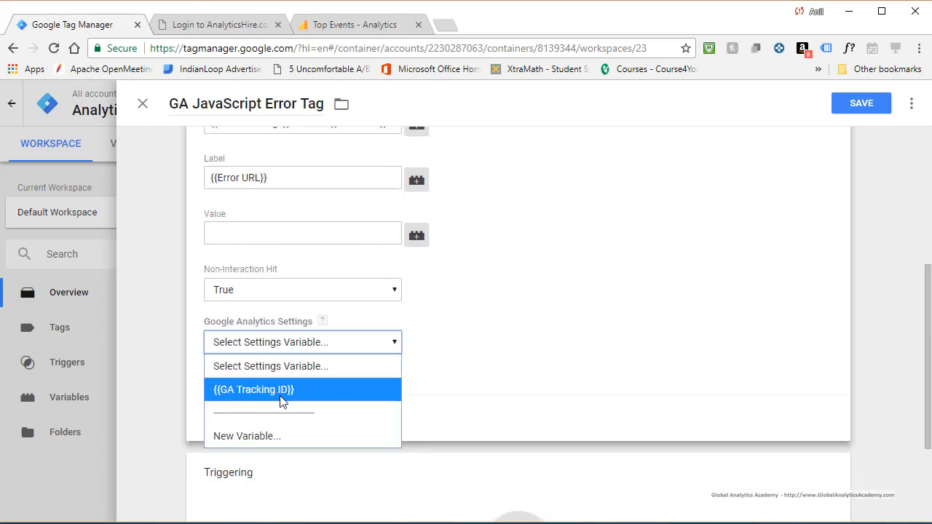
{"action": "left_click", "coordinate": [253, 390]}
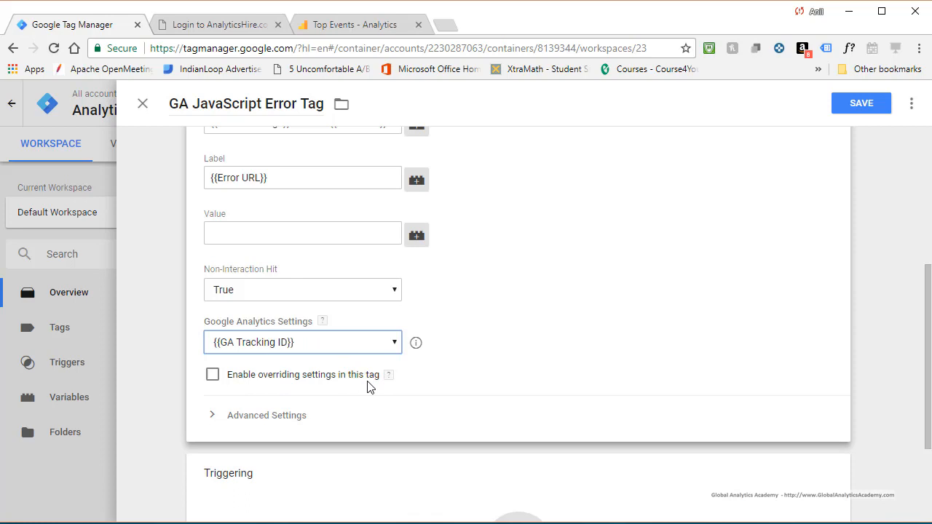
{"action": "mouse_move", "coordinate": [399, 448]}
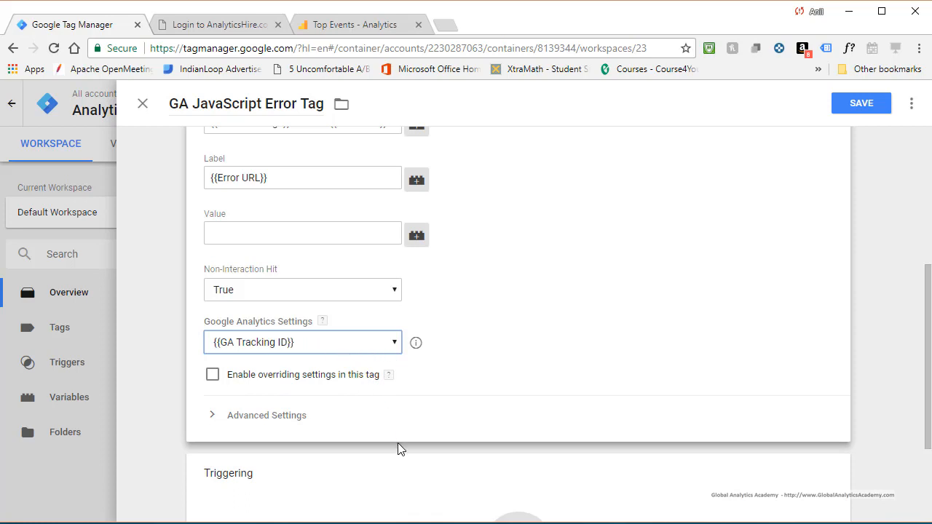
{"action": "mouse_move", "coordinate": [862, 101]}
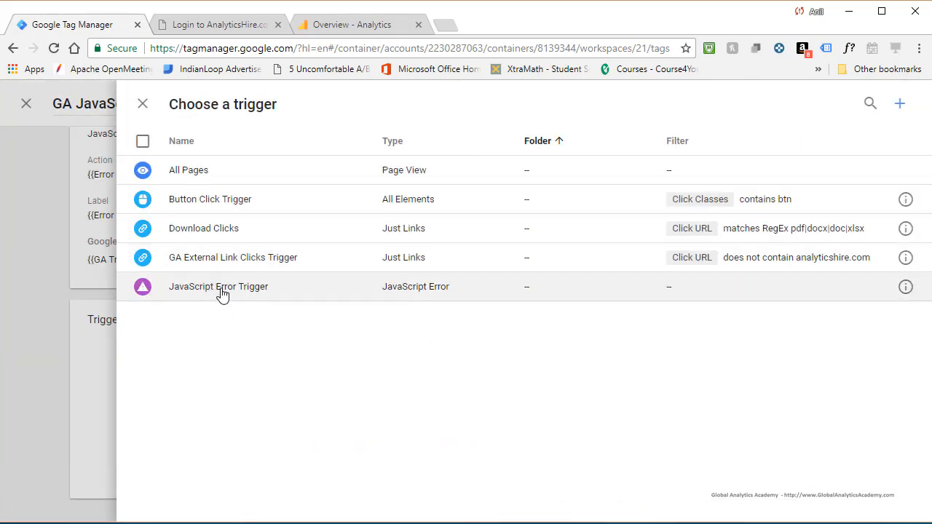
Attach the JavaScript Error Trigger to the tag and save it
{"action": "left_click", "coordinate": [218, 285]}
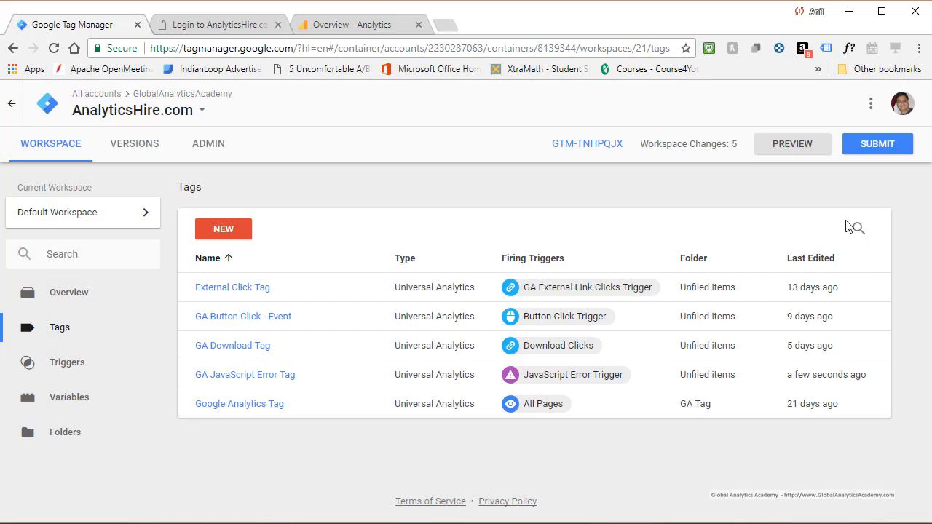
{"action": "mouse_move", "coordinate": [792, 144]}
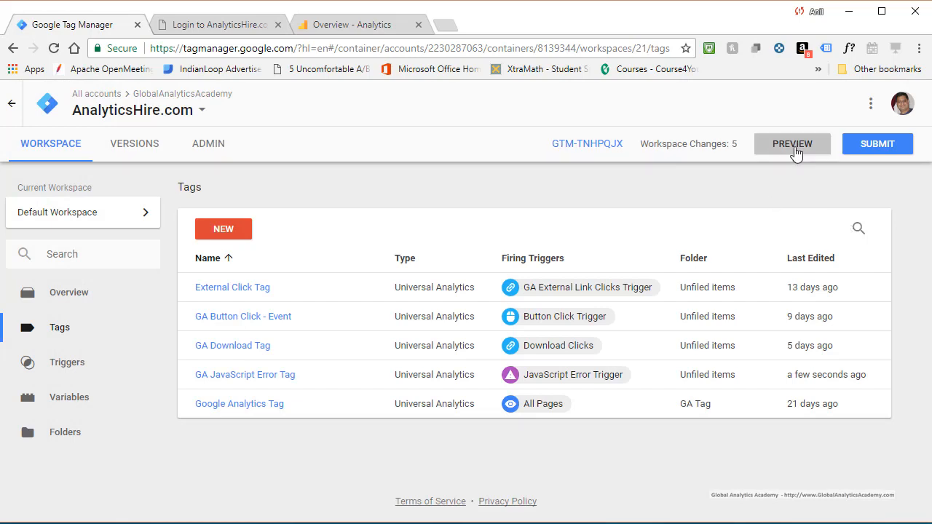
Put the workspace in preview mode and switch to the AnalyticsHire.com test page
{"action": "left_click", "coordinate": [792, 144]}
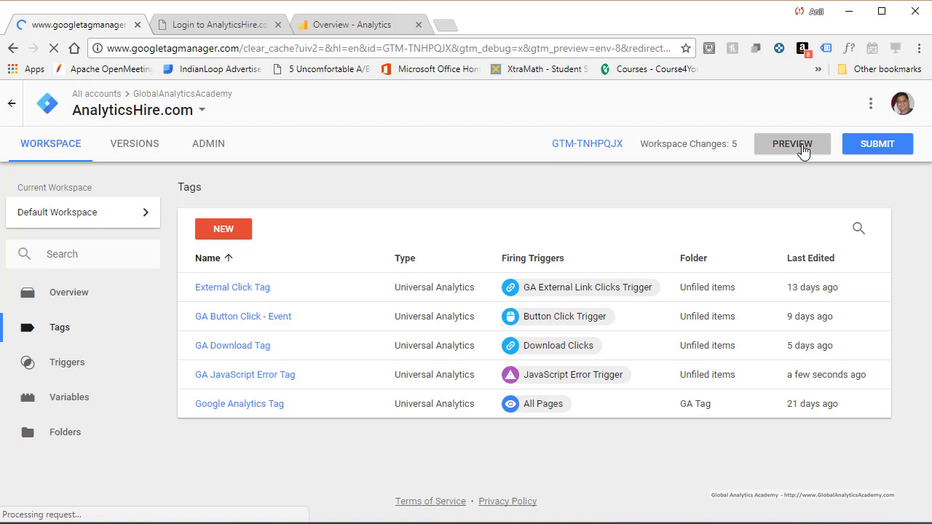
{"action": "left_click", "coordinate": [792, 144]}
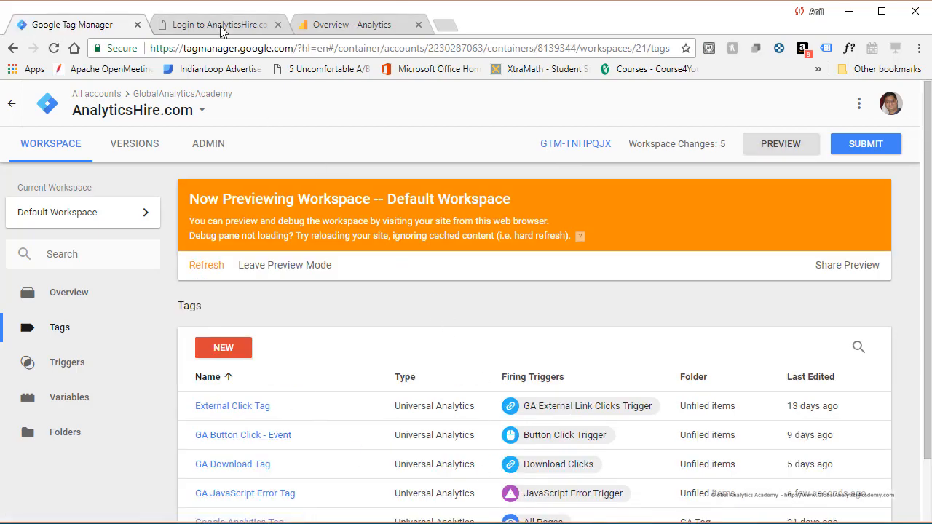
{"action": "mouse_move", "coordinate": [219, 24]}
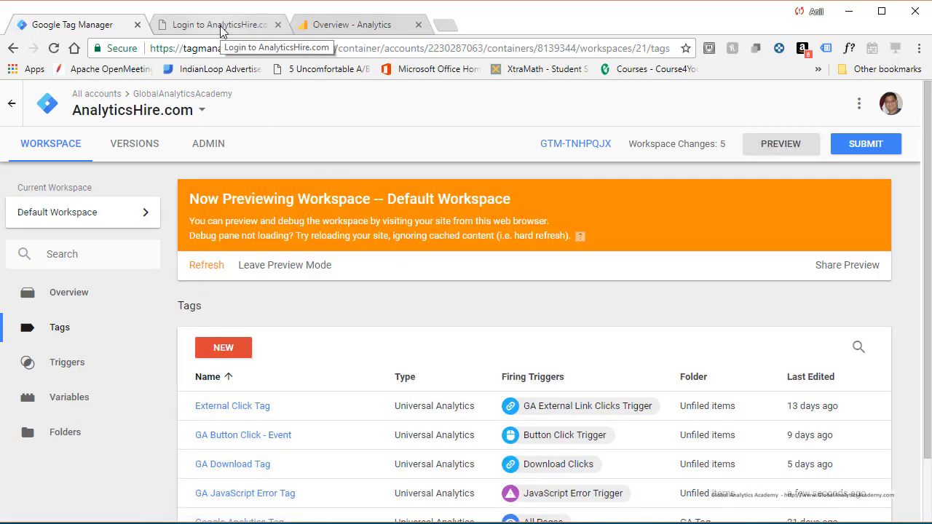
{"action": "left_click", "coordinate": [218, 23]}
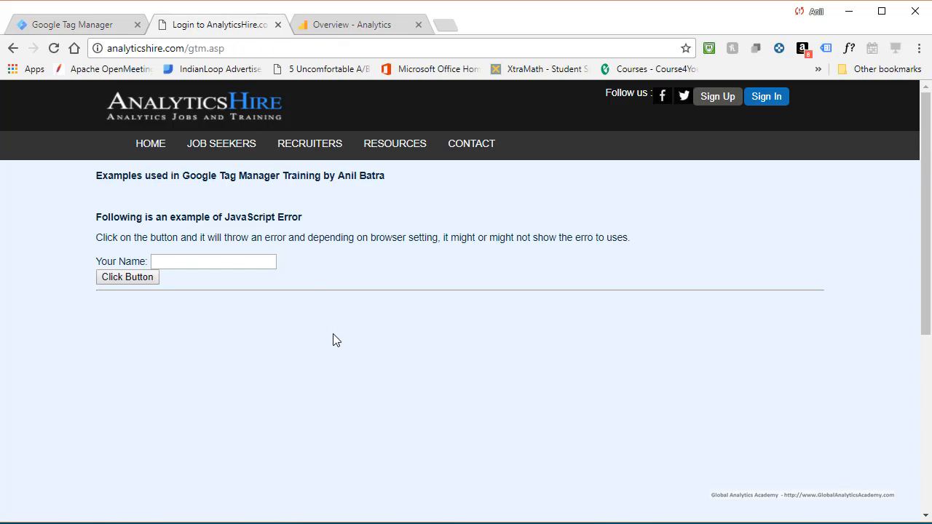
{"action": "mouse_move", "coordinate": [143, 291]}
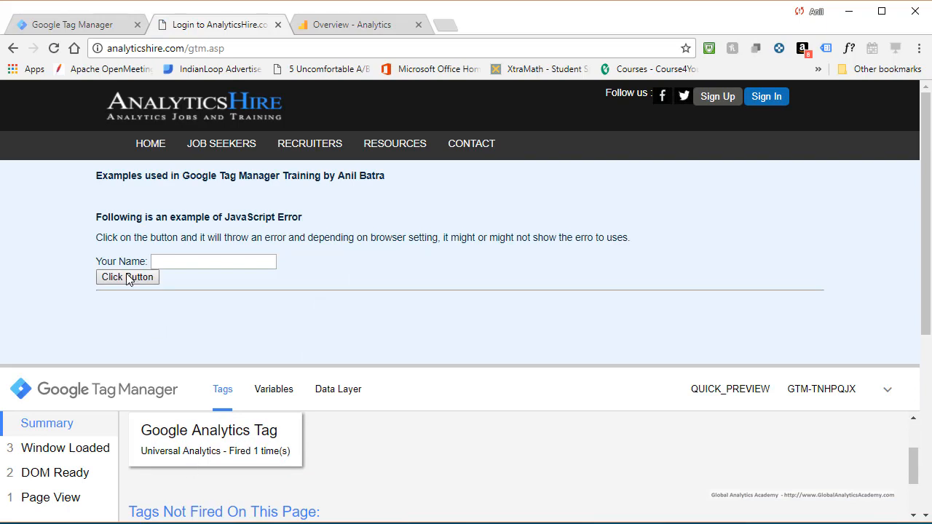
Trigger the test JavaScript error with 'Click Button', dismiss the alert and check Tags Fired
{"action": "left_click", "coordinate": [127, 277]}
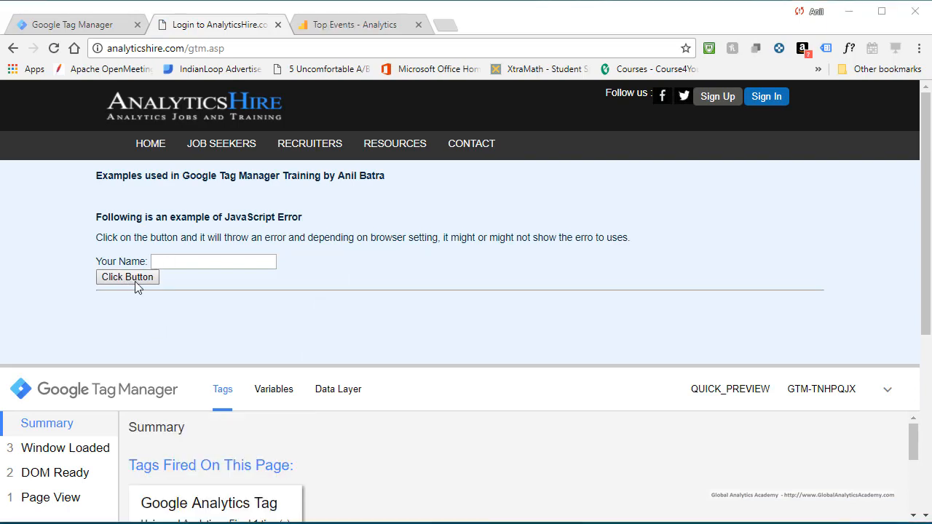
{"action": "left_click", "coordinate": [127, 277]}
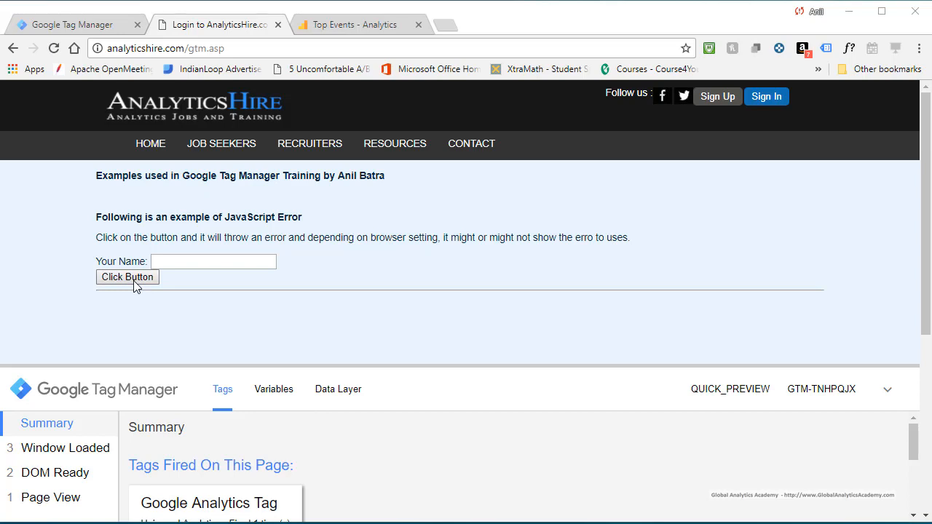
{"action": "left_click", "coordinate": [126, 276]}
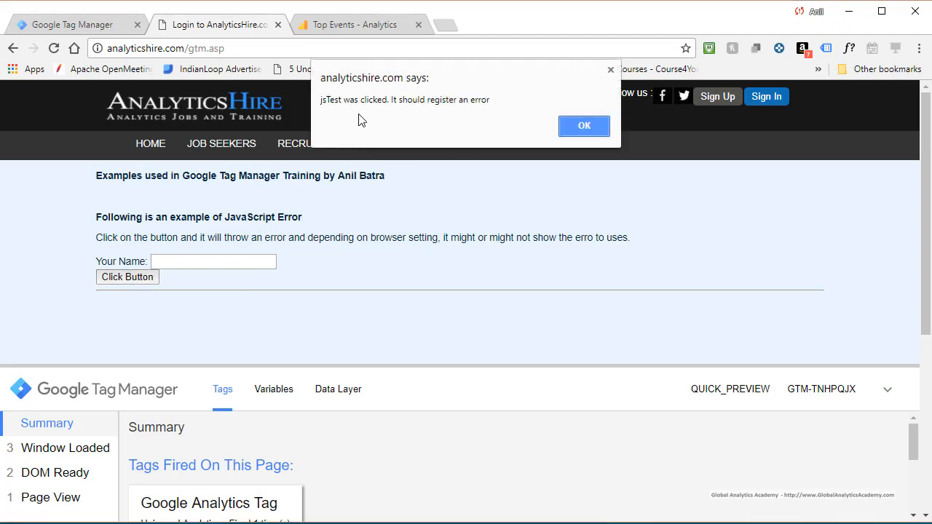
{"action": "mouse_move", "coordinate": [458, 113]}
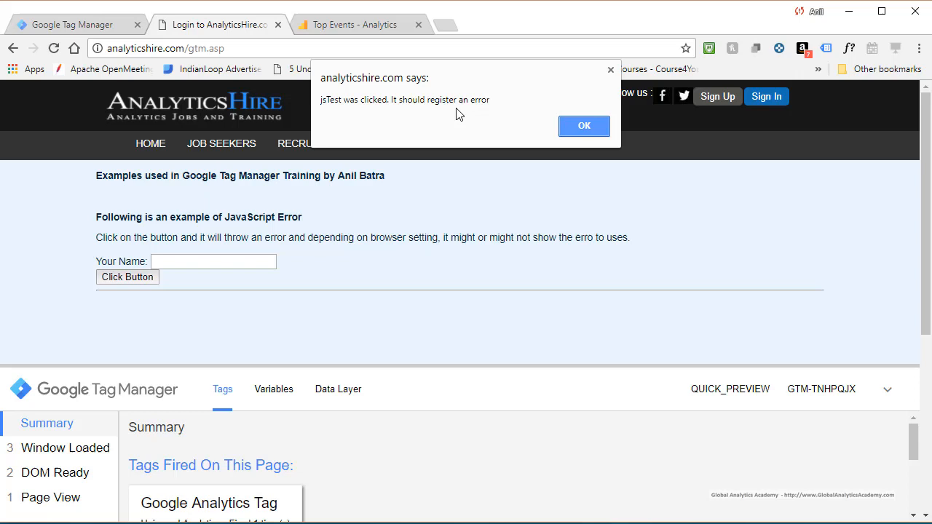
{"action": "mouse_move", "coordinate": [631, 141]}
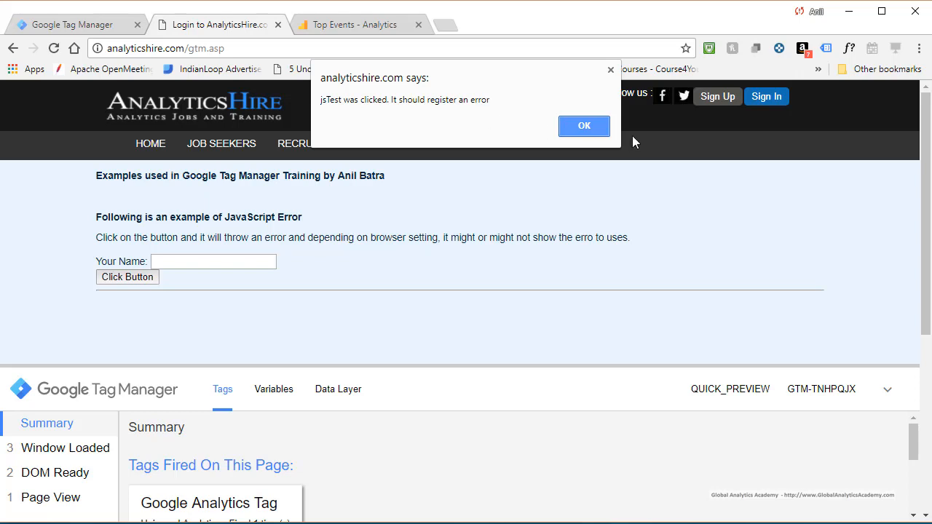
{"action": "left_click", "coordinate": [582, 125]}
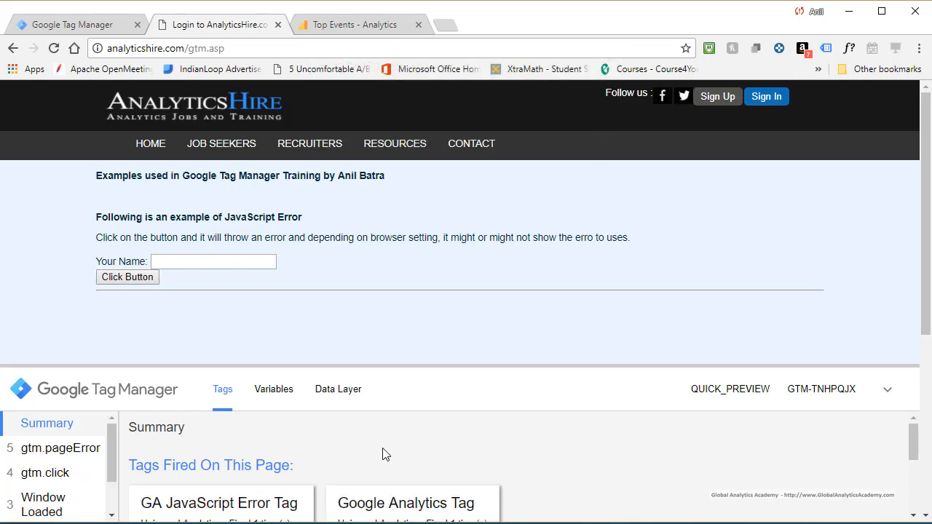
{"action": "scroll", "scroll_direction": "down", "scroll_amount": 3}
{"action": "type", "text": "Anil"}
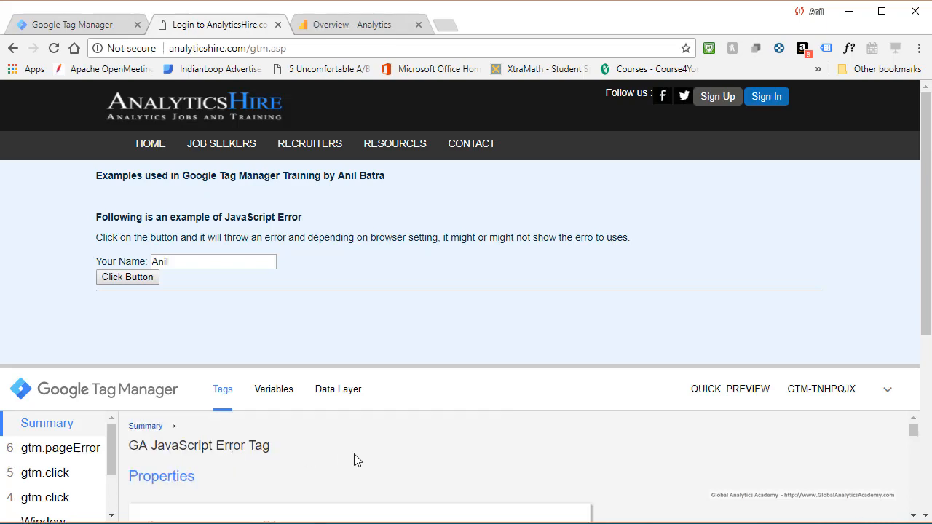
Read the fired tag's Category, Action and Label properties in the debug pane
{"action": "scroll", "scroll_direction": "down", "scroll_amount": 3}
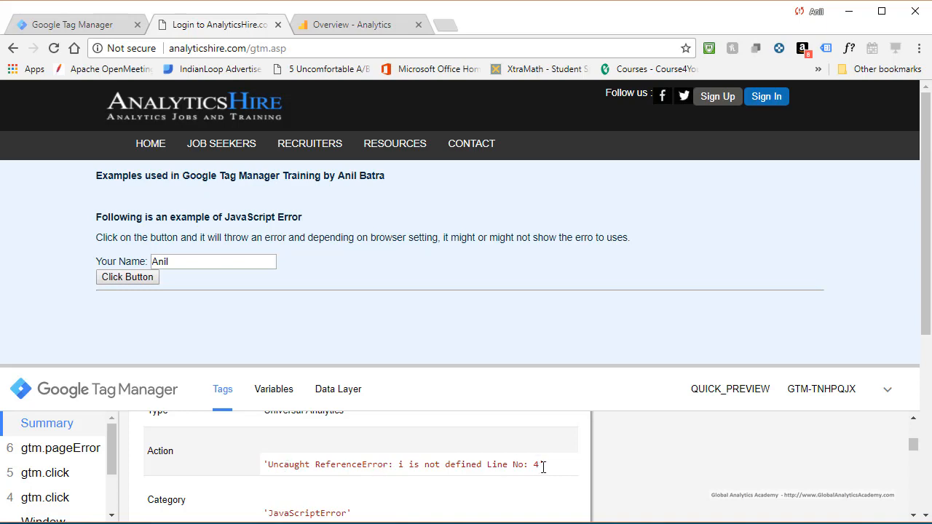
{"action": "scroll", "scroll_direction": "down", "scroll_amount": 3}
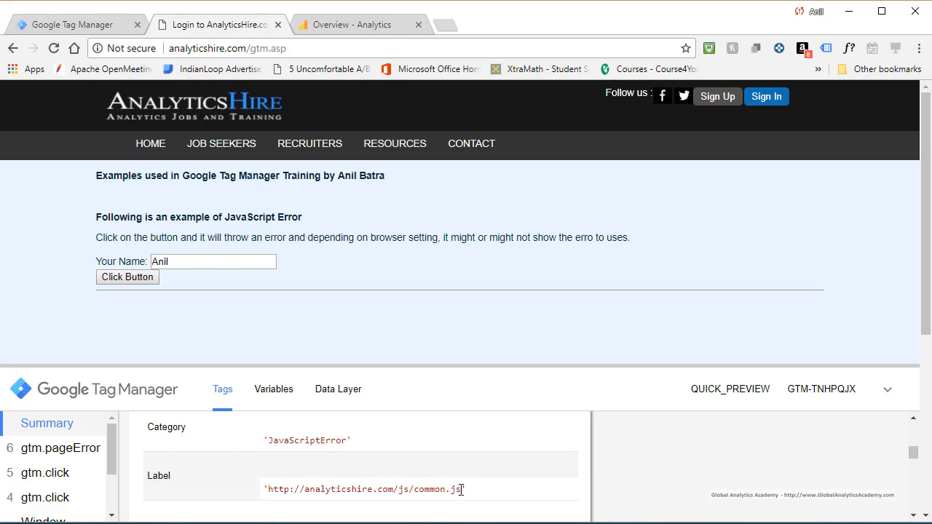
{"action": "right_click", "coordinate": [449, 279]}
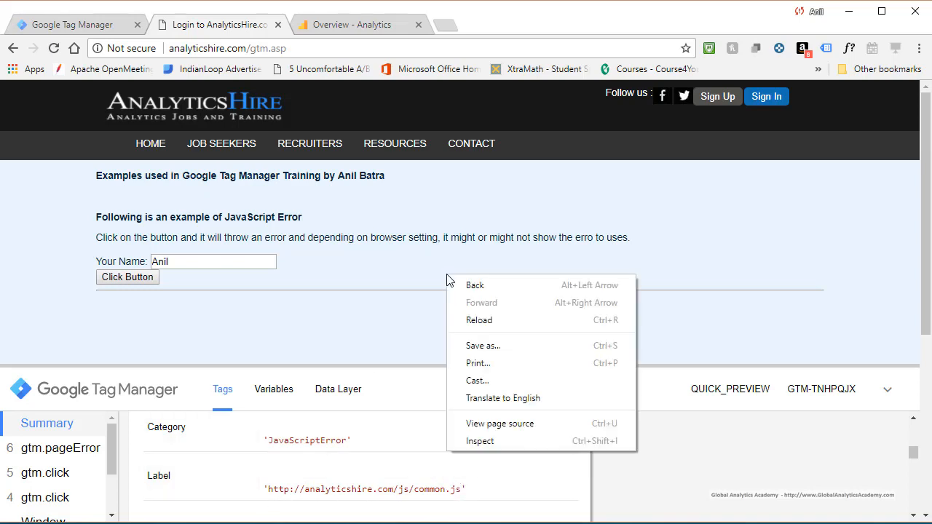
View the page source, follow the js/common.js link, then return to the gtm.asp page
{"action": "left_click", "coordinate": [499, 422]}
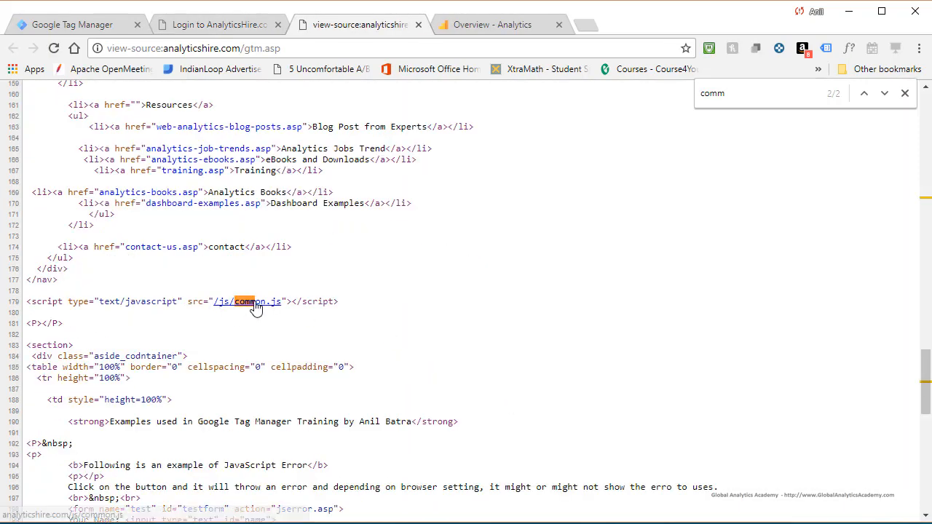
{"action": "left_click", "coordinate": [246, 300]}
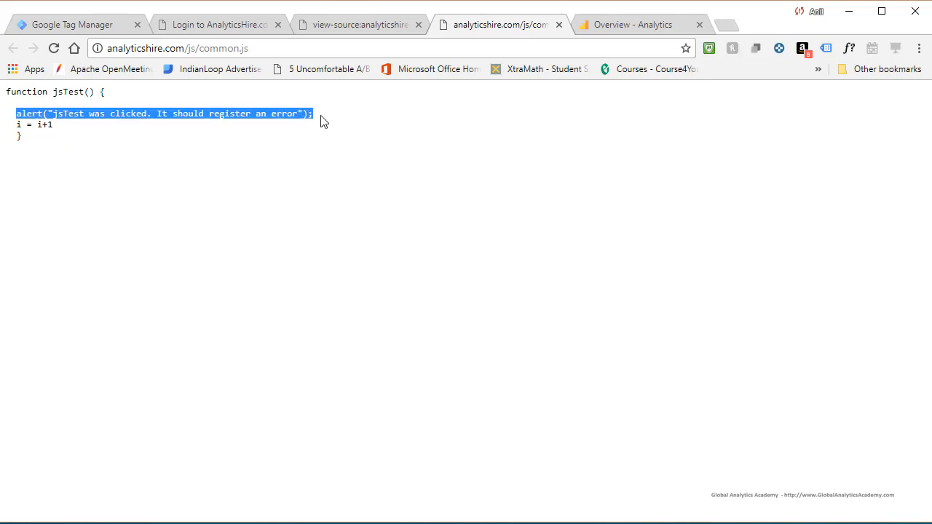
{"action": "left_click", "coordinate": [22, 124]}
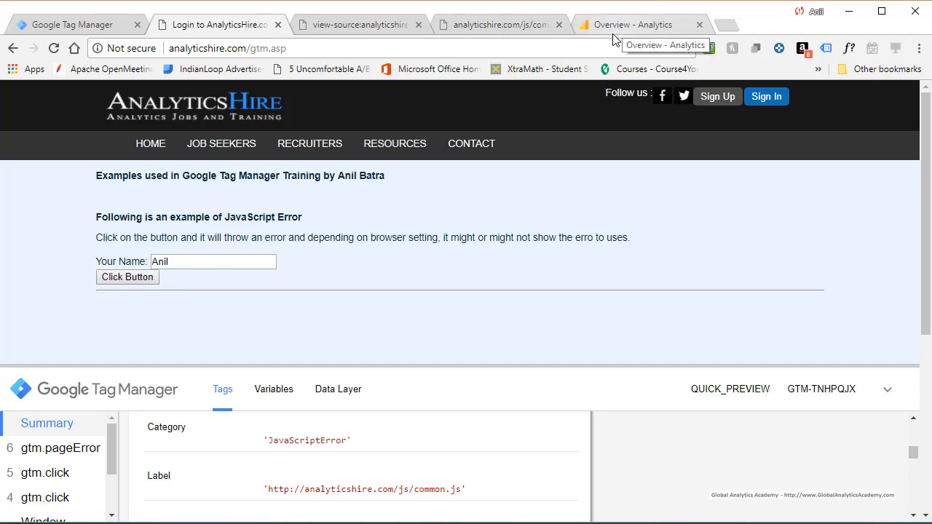
Drill into the JavaScriptError category in Analytics Real-Time Events, then return to Tag Manager
{"action": "left_click", "coordinate": [632, 24]}
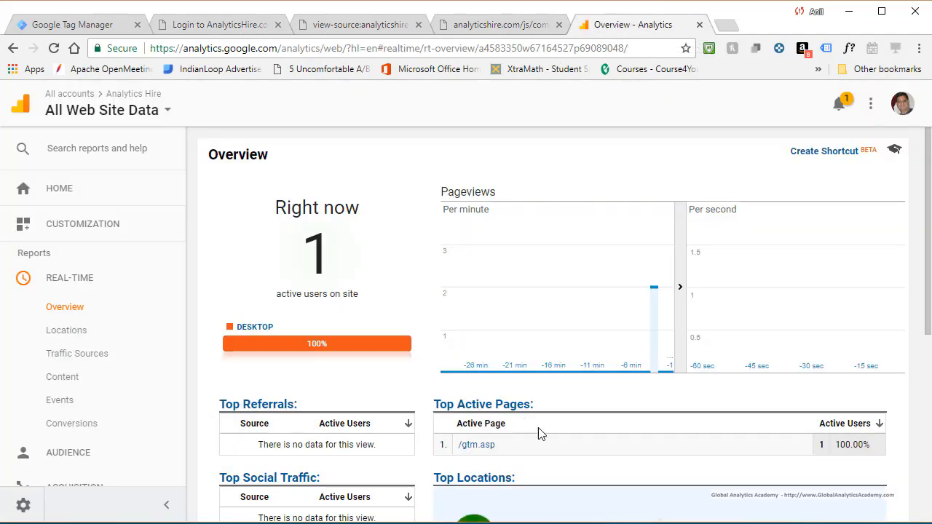
{"action": "scroll", "scroll_direction": "down", "scroll_amount": 3}
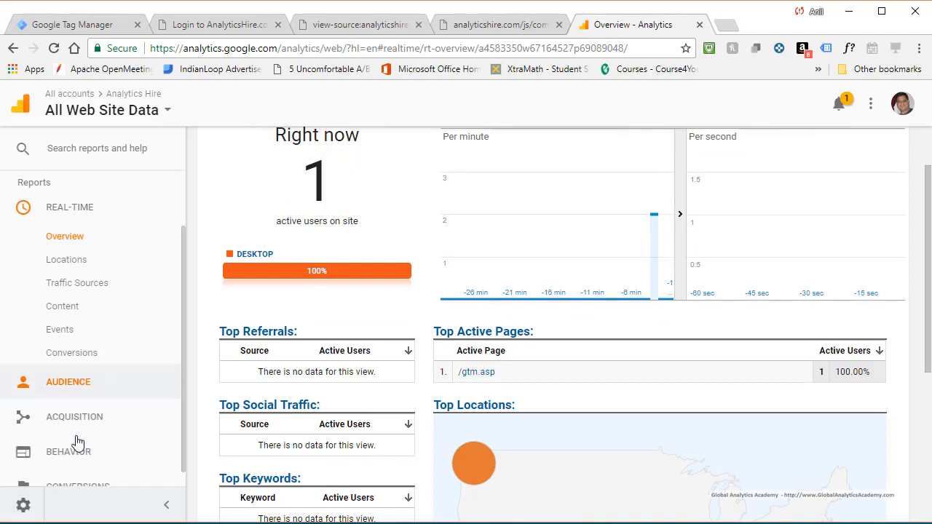
{"action": "left_click", "coordinate": [60, 329]}
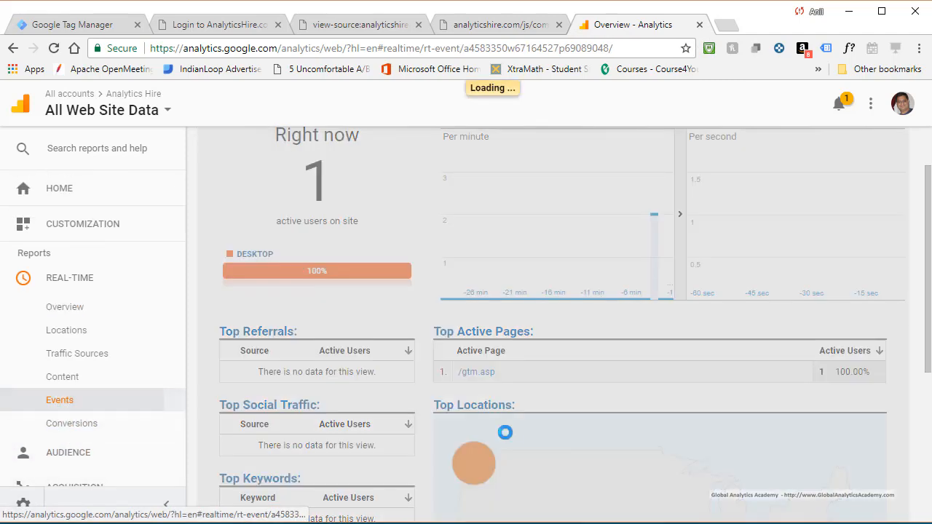
{"action": "left_click", "coordinate": [60, 399]}
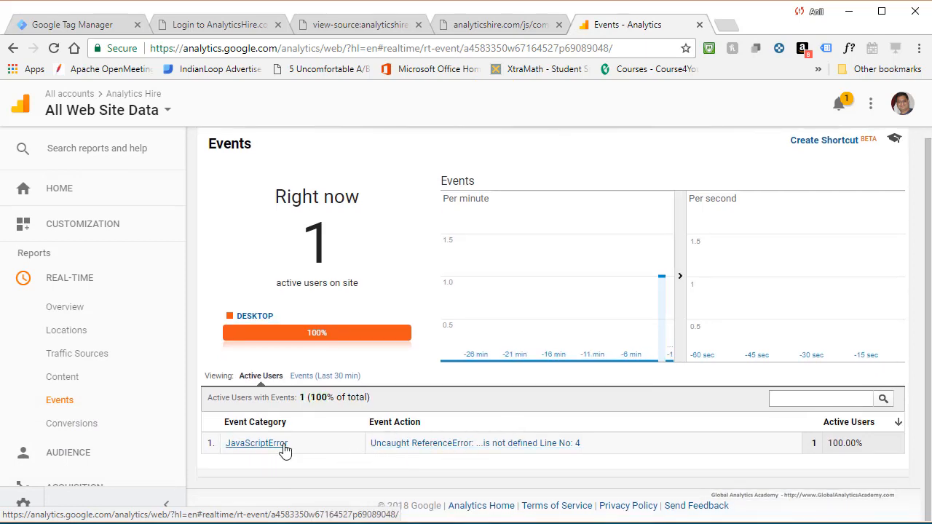
{"action": "left_click", "coordinate": [256, 442]}
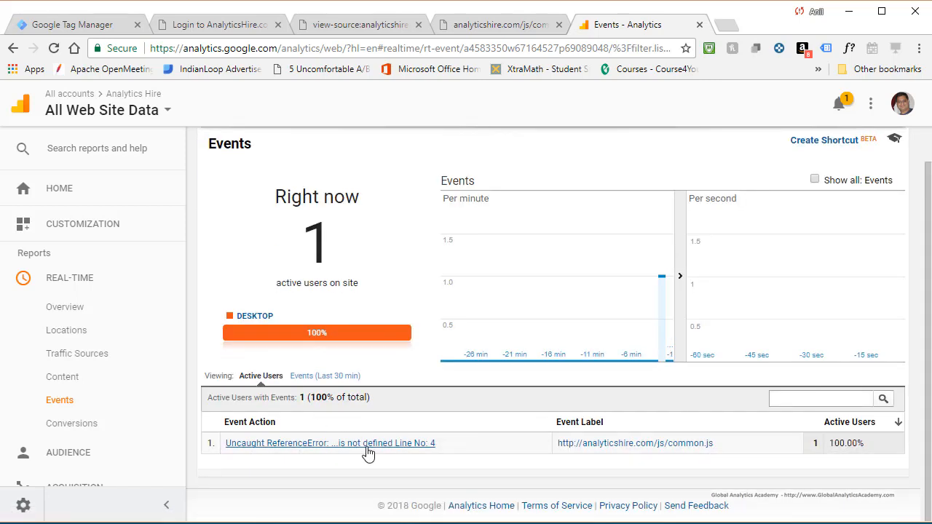
{"action": "mouse_move", "coordinate": [434, 454]}
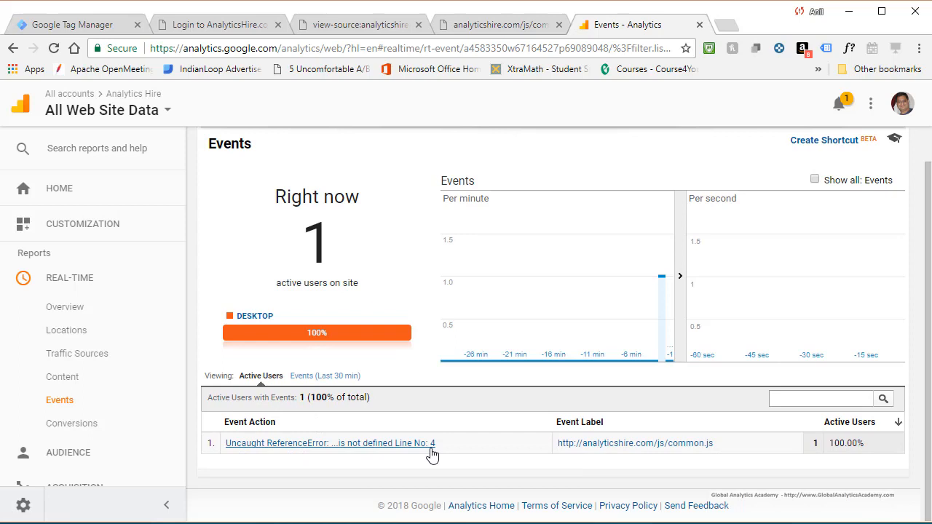
{"action": "mouse_move", "coordinate": [719, 457]}
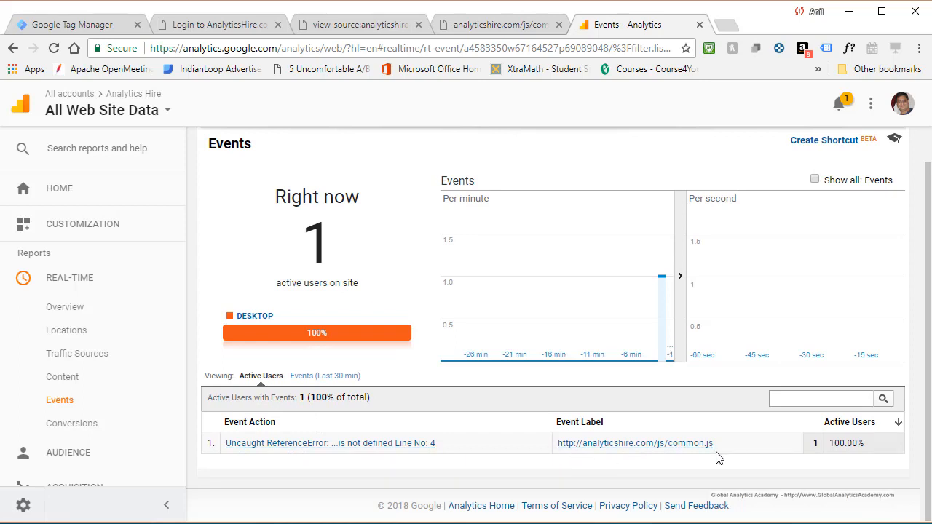
{"action": "mouse_move", "coordinate": [375, 333]}
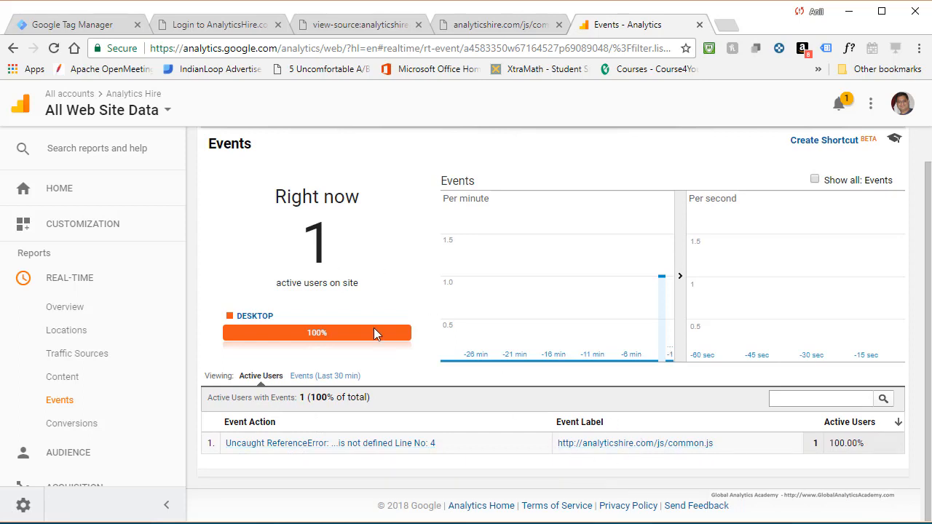
{"action": "left_click", "coordinate": [72, 23]}
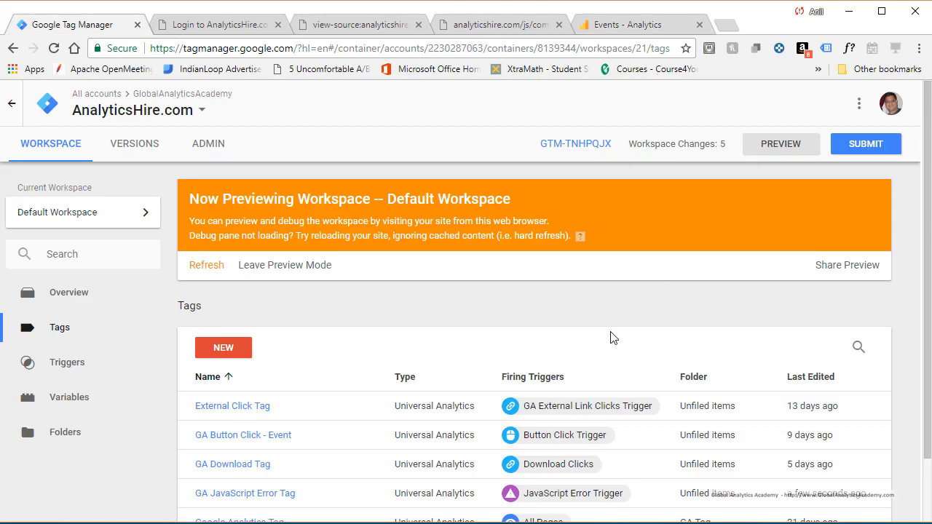
{"action": "mouse_move", "coordinate": [865, 144]}
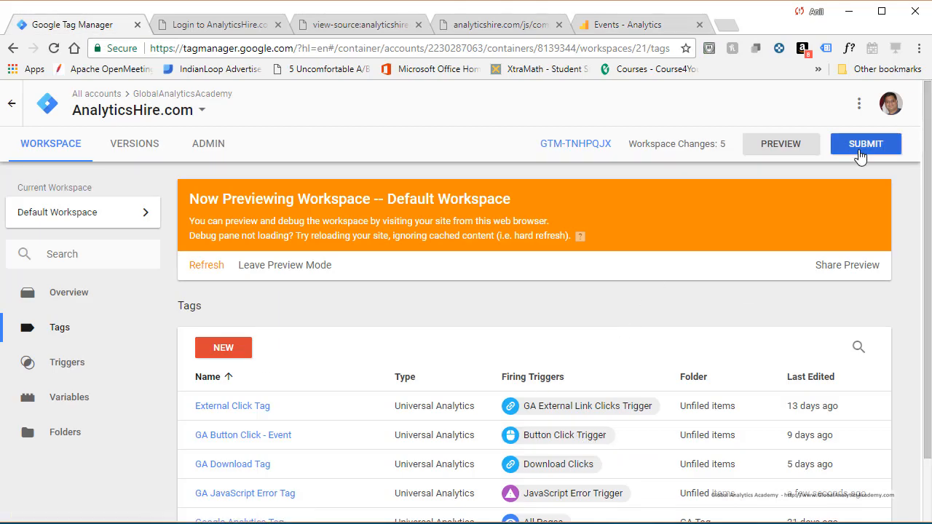
Submit and publish Version 8 named 'GA JavaScript Error' with the error tag and trigger
{"action": "left_click", "coordinate": [865, 144]}
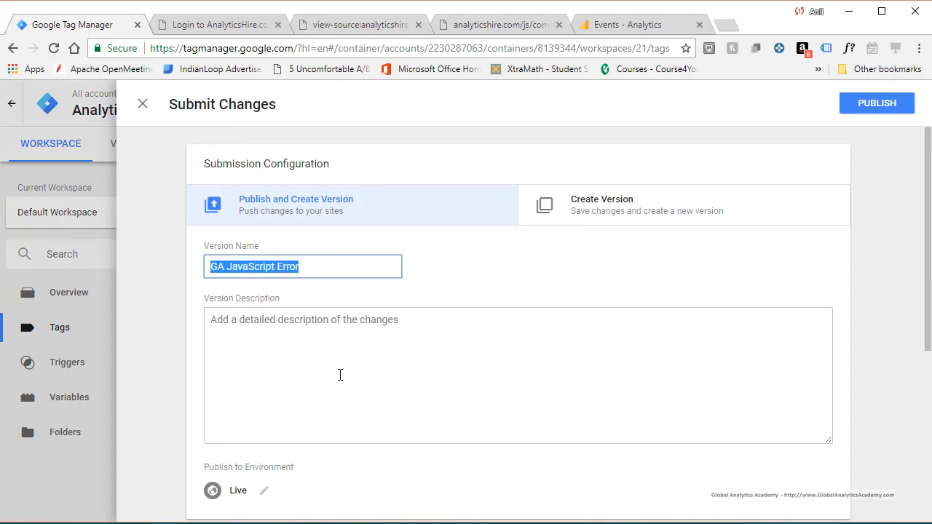
{"action": "type", "text": "GA JavaScript Error"}
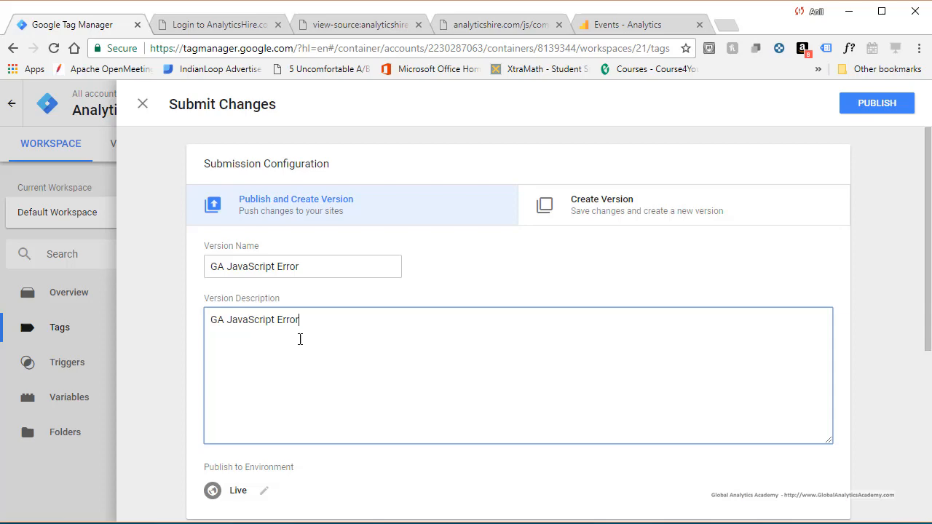
{"action": "left_click", "coordinate": [876, 102]}
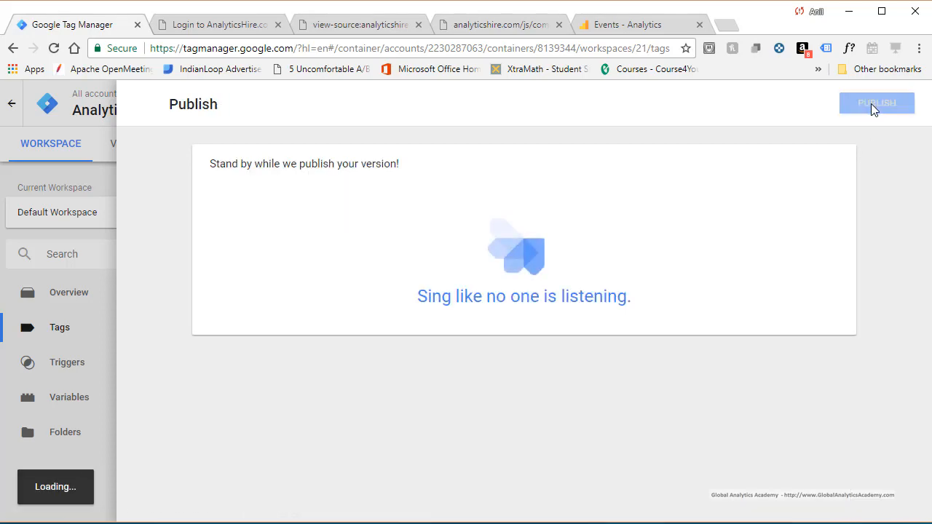
{"action": "left_click", "coordinate": [876, 102]}
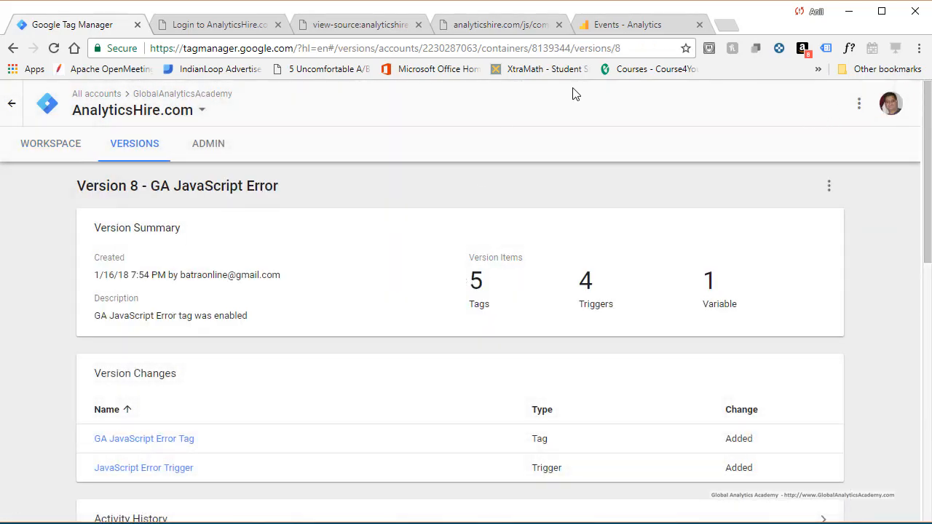